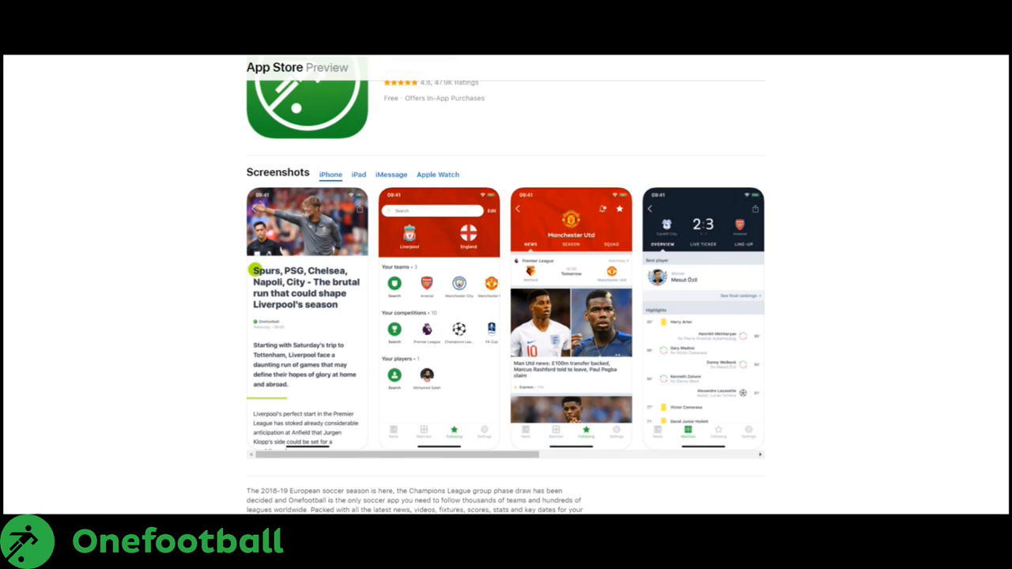
Step: Browse the Data folder of PRO EVOLUTION SOCCER 2019 and inspect a dt cpk file
{"action": "scroll", "scroll_direction": "down", "scroll_amount": 3}
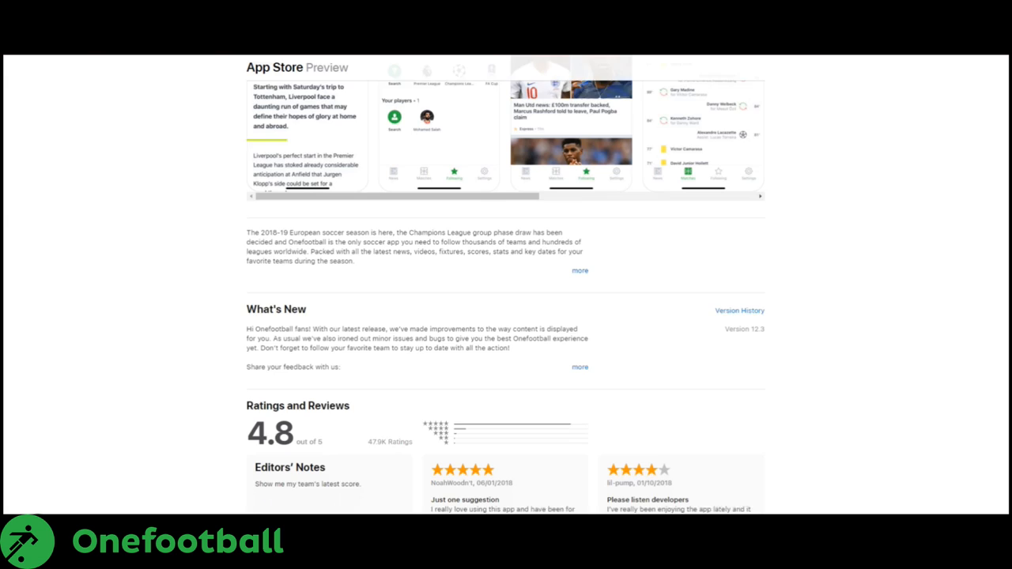
{"action": "scroll", "scroll_direction": "down", "scroll_amount": 3}
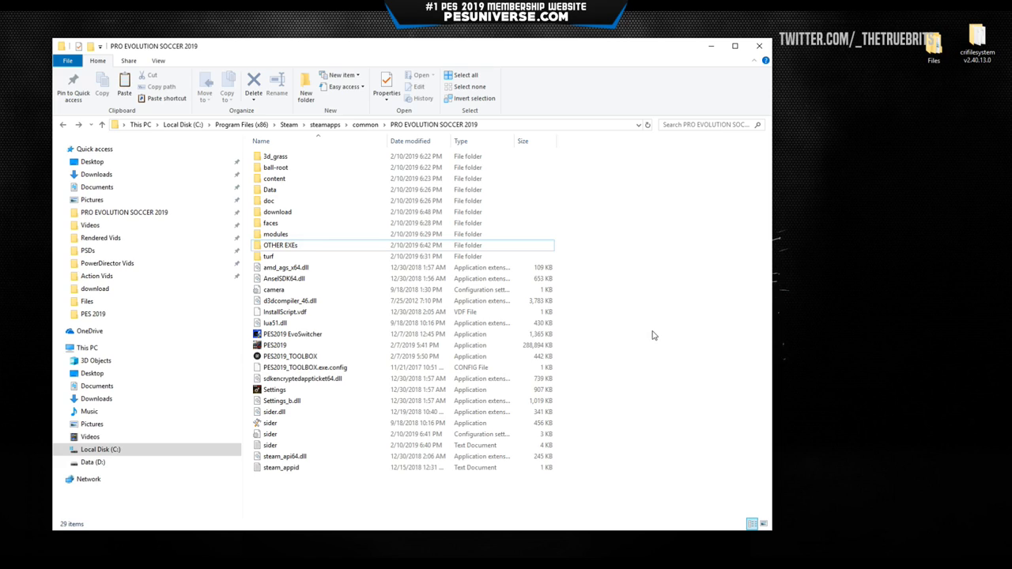
{"action": "mouse_move", "coordinate": [651, 342]}
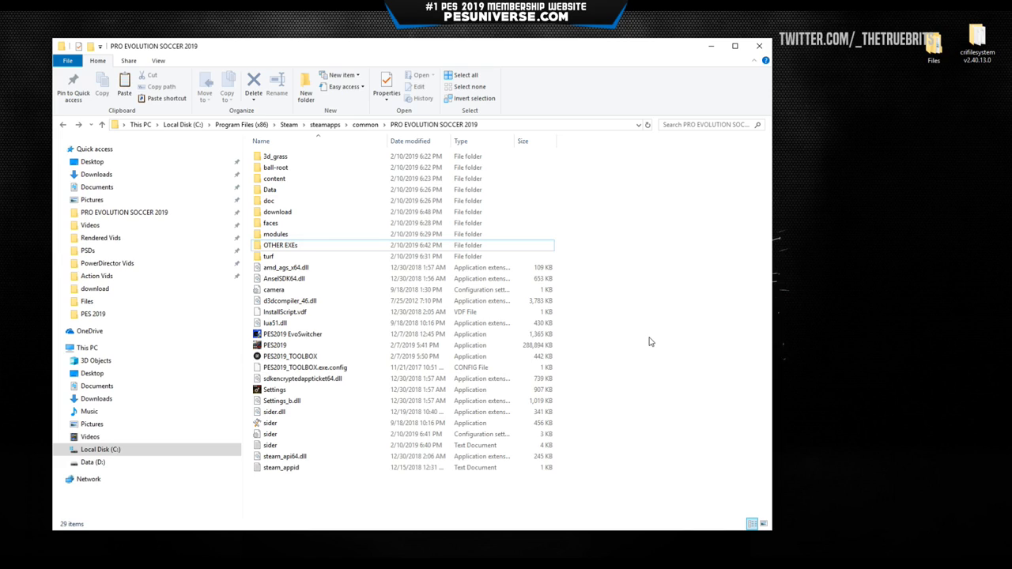
{"action": "mouse_move", "coordinate": [771, 347]}
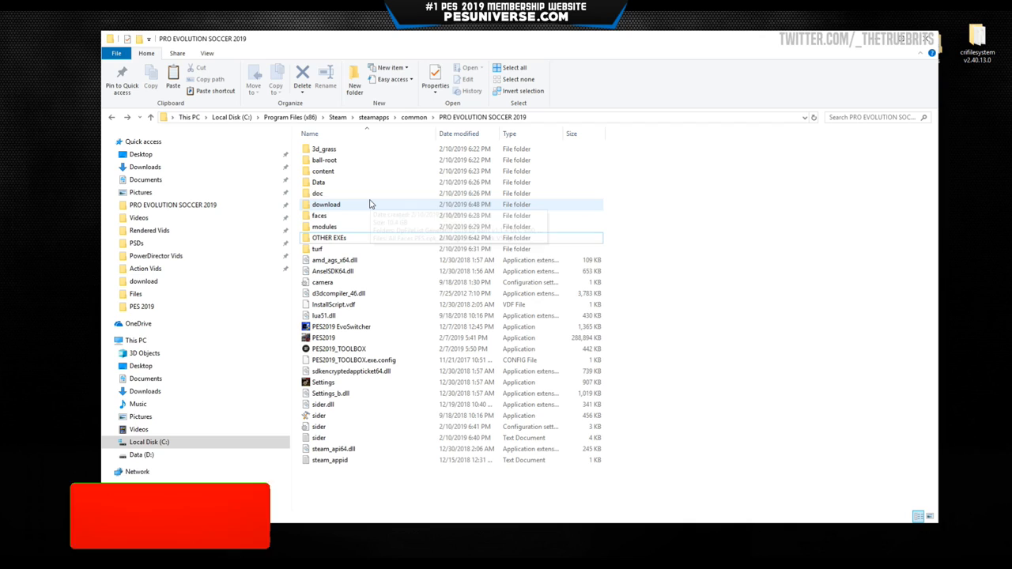
{"action": "mouse_move", "coordinate": [371, 299]}
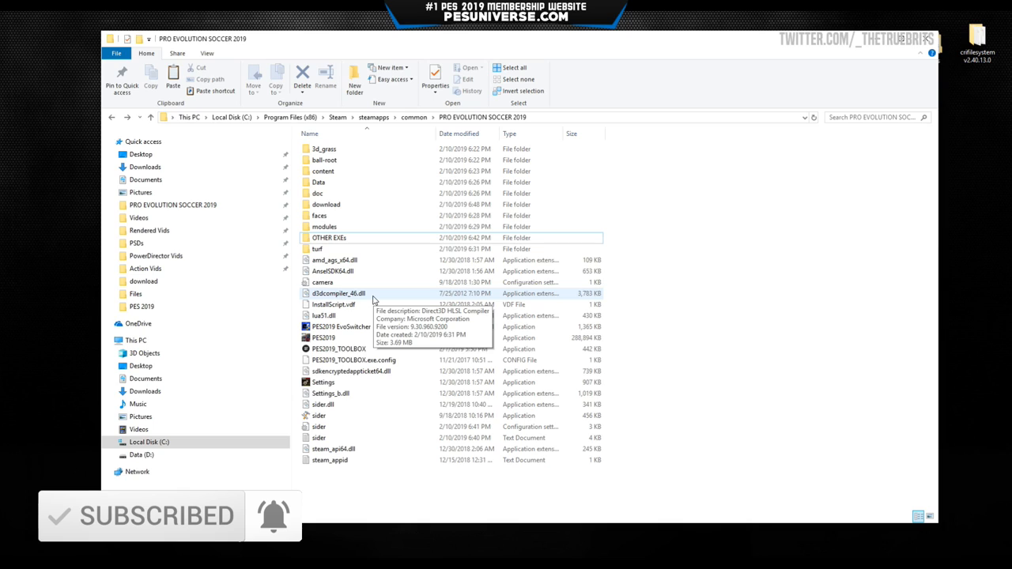
{"action": "mouse_move", "coordinate": [329, 458]}
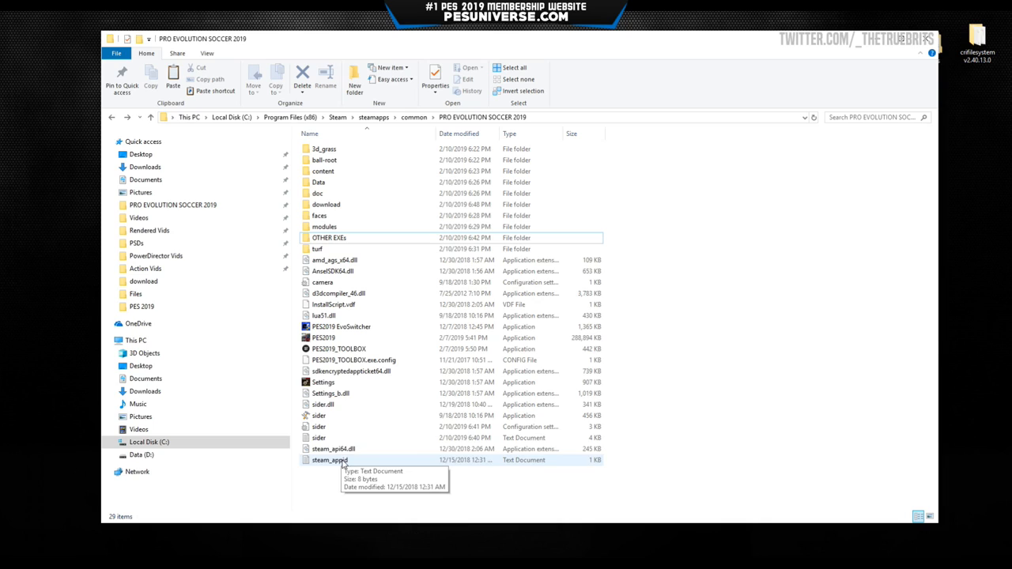
{"action": "mouse_move", "coordinate": [316, 250]}
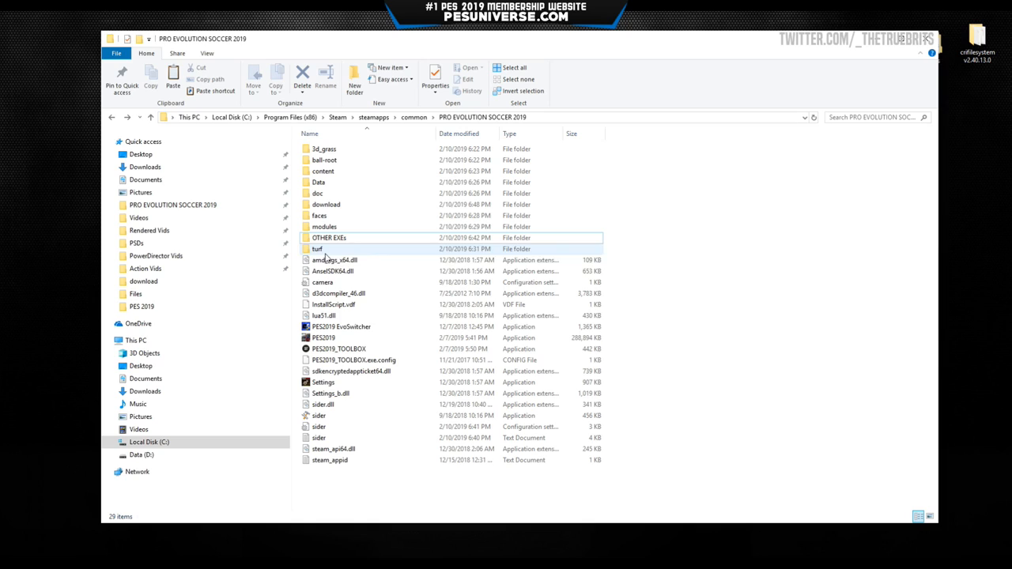
{"action": "double_click", "coordinate": [318, 181]}
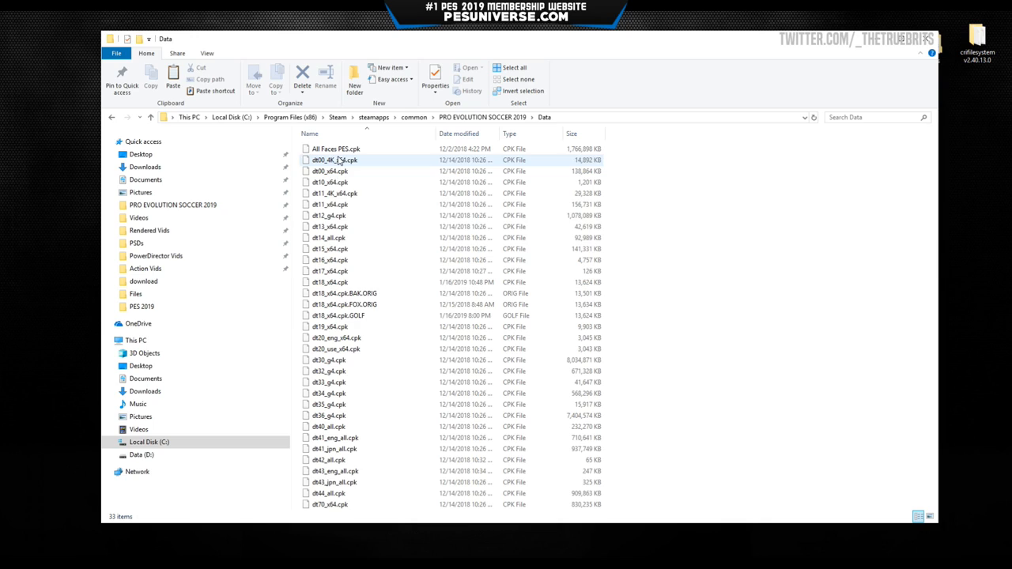
{"action": "left_click", "coordinate": [329, 281]}
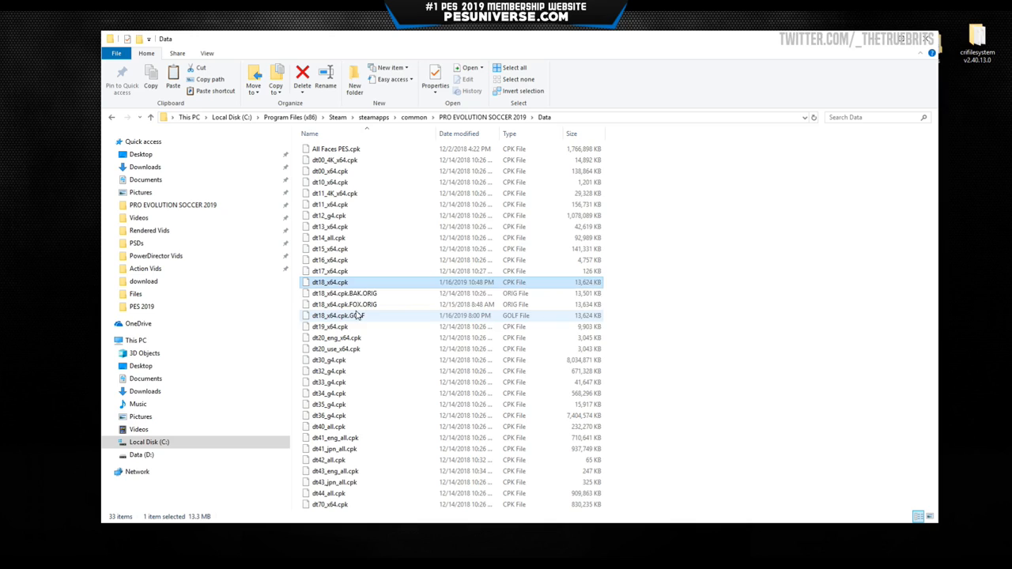
{"action": "mouse_move", "coordinate": [329, 281]}
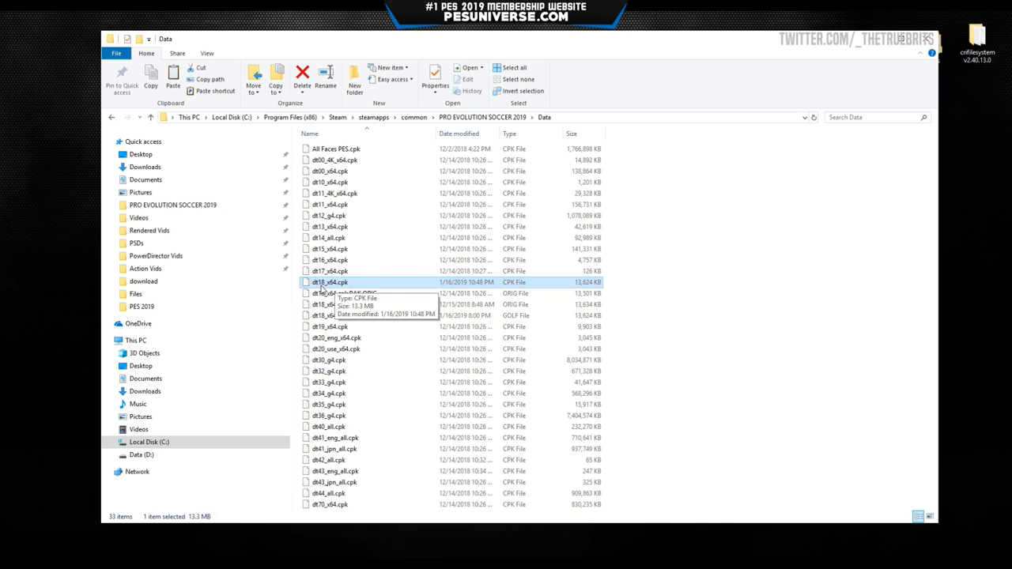
{"action": "left_click", "coordinate": [142, 281]}
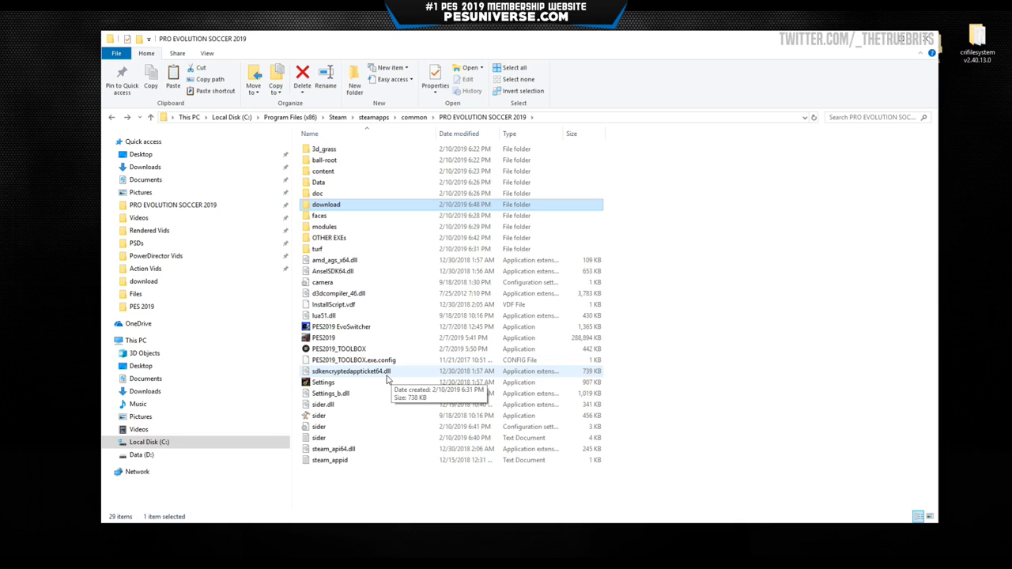
{"action": "mouse_move", "coordinate": [379, 319]}
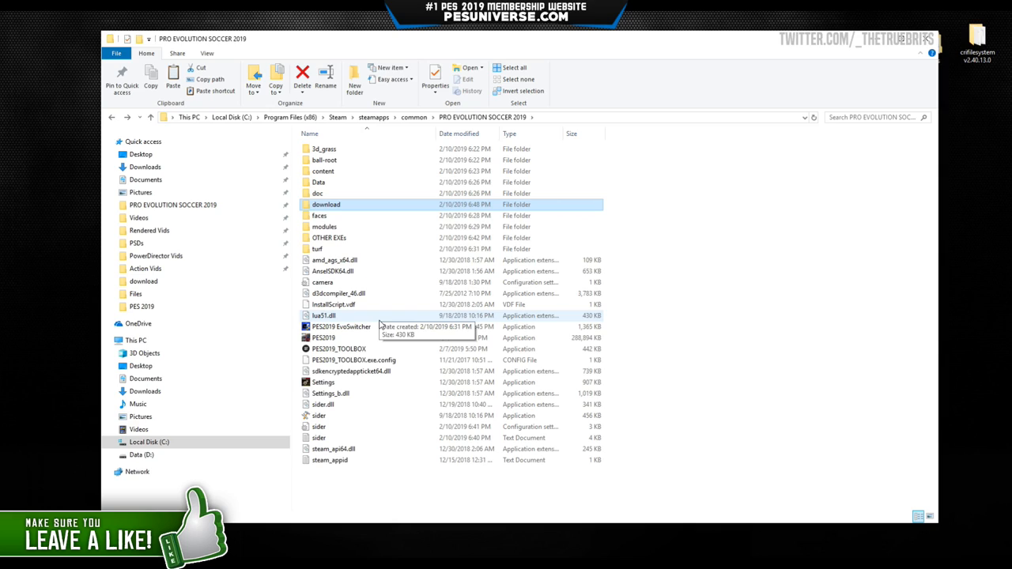
Step: Return to the PRO EVOLUTION SOCCER 2019 install folder
{"action": "left_click", "coordinate": [323, 316]}
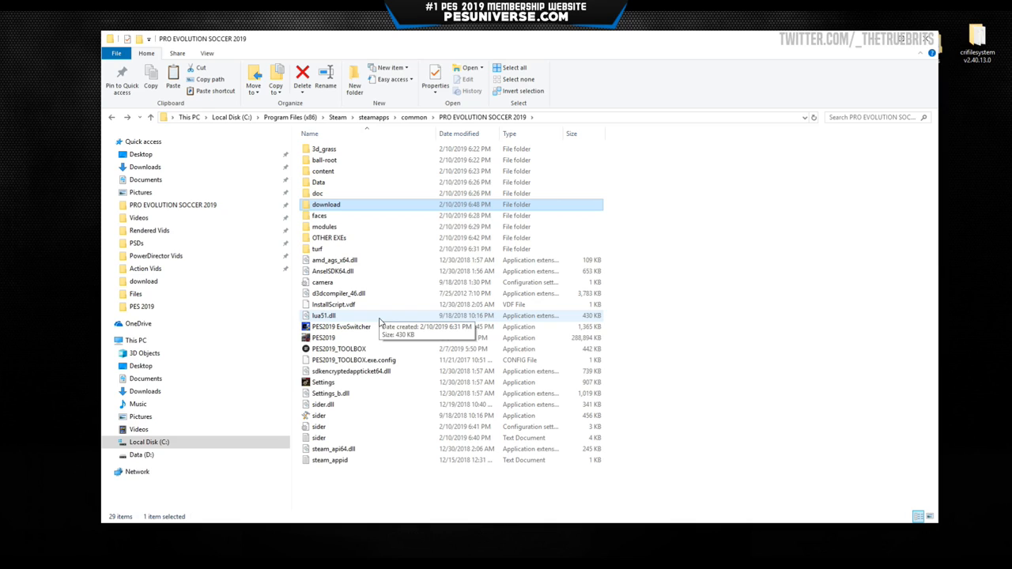
{"action": "mouse_move", "coordinate": [396, 366]}
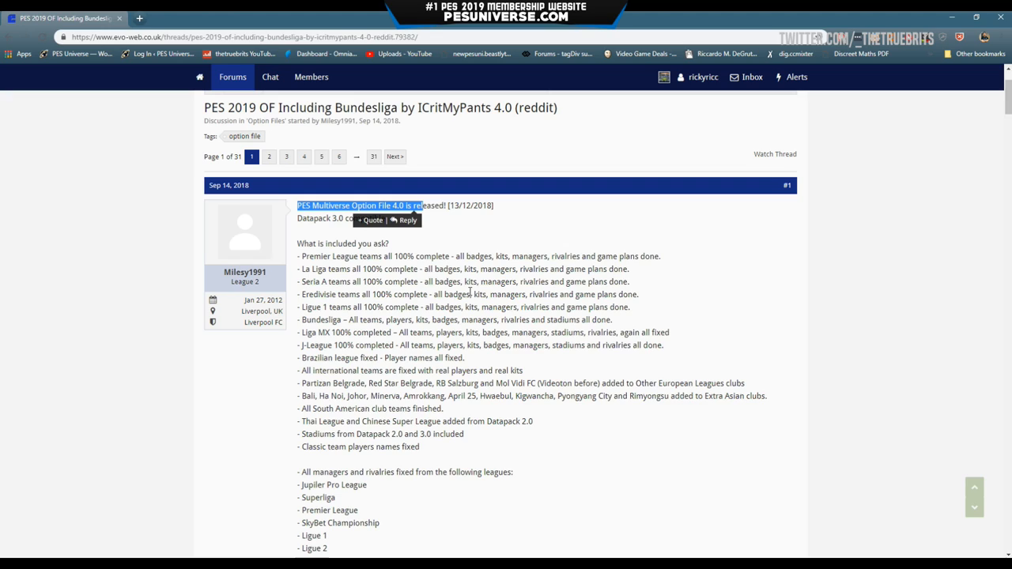
Step: Jump to the thread's last page and locate post #907 with the mediafire edit file link
{"action": "left_click", "coordinate": [373, 156]}
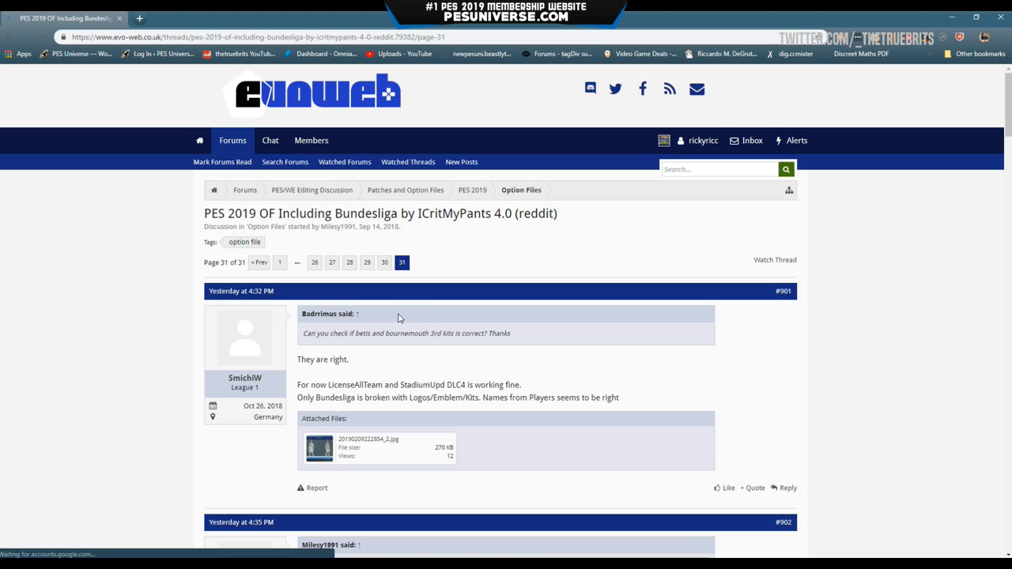
{"action": "scroll", "scroll_direction": "down", "scroll_amount": 3}
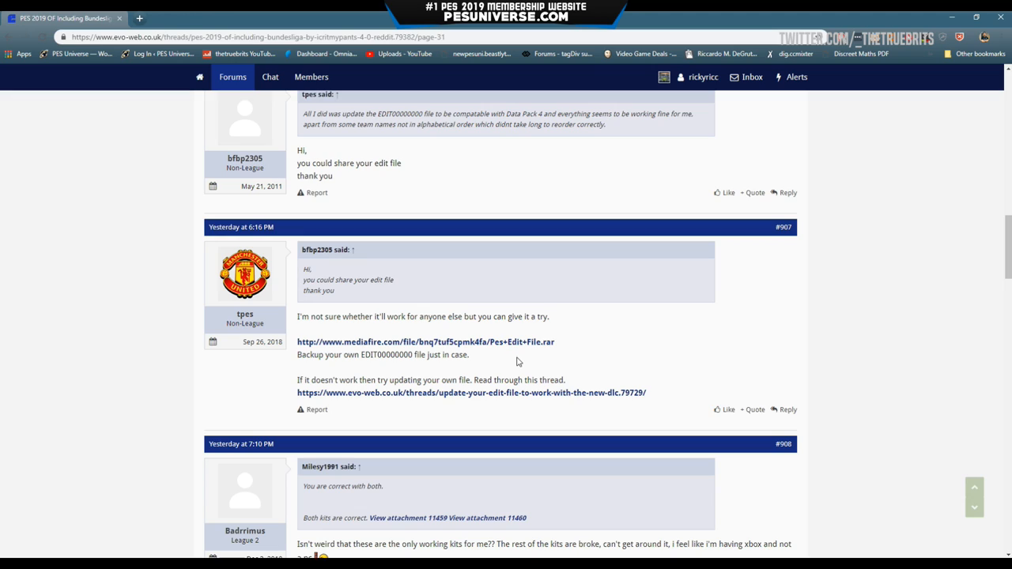
{"action": "mouse_move", "coordinate": [471, 349]}
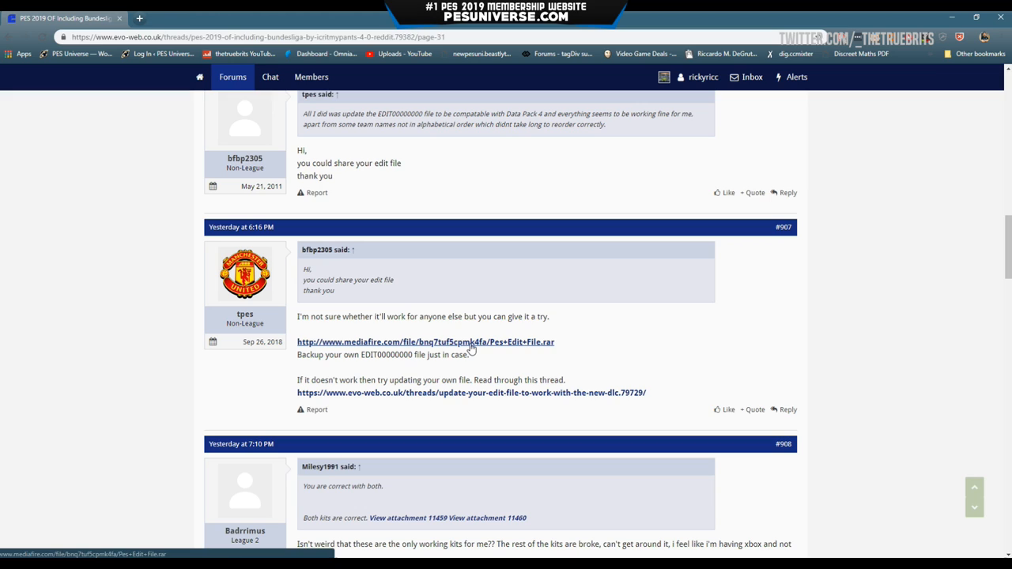
{"action": "scroll", "scroll_direction": "down", "scroll_amount": 3}
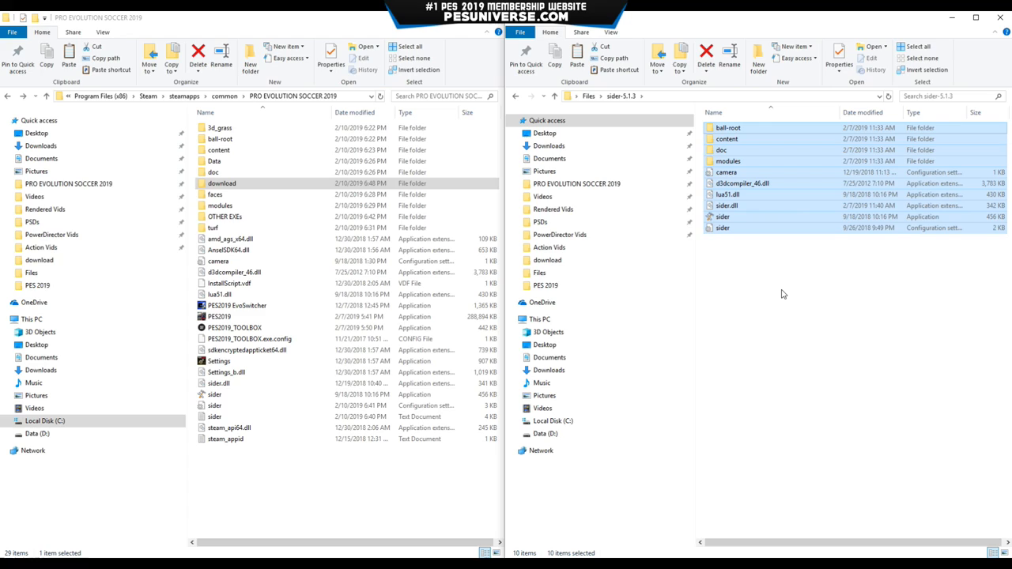
{"action": "mouse_move", "coordinate": [778, 297]}
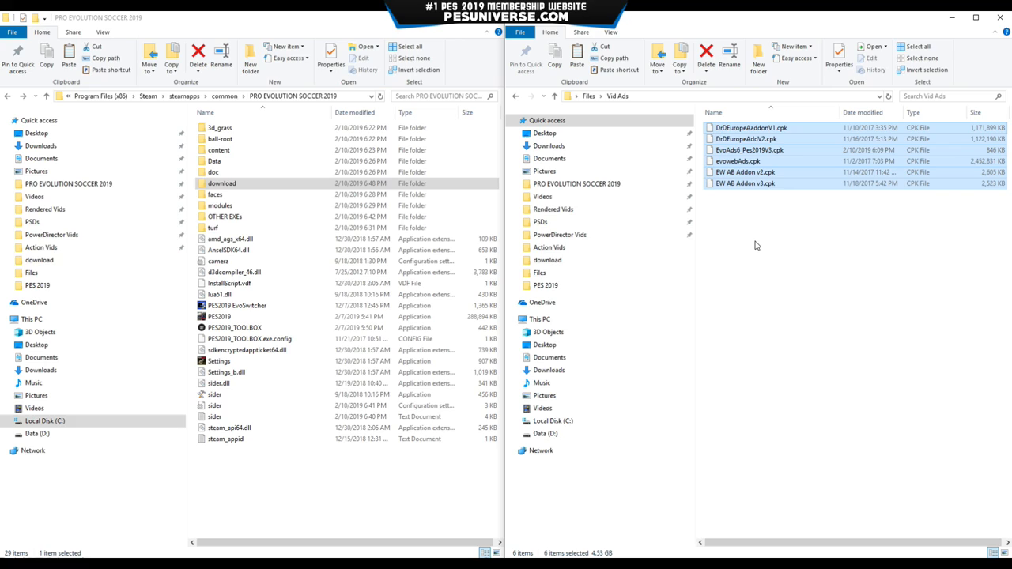
{"action": "mouse_move", "coordinate": [993, 193]}
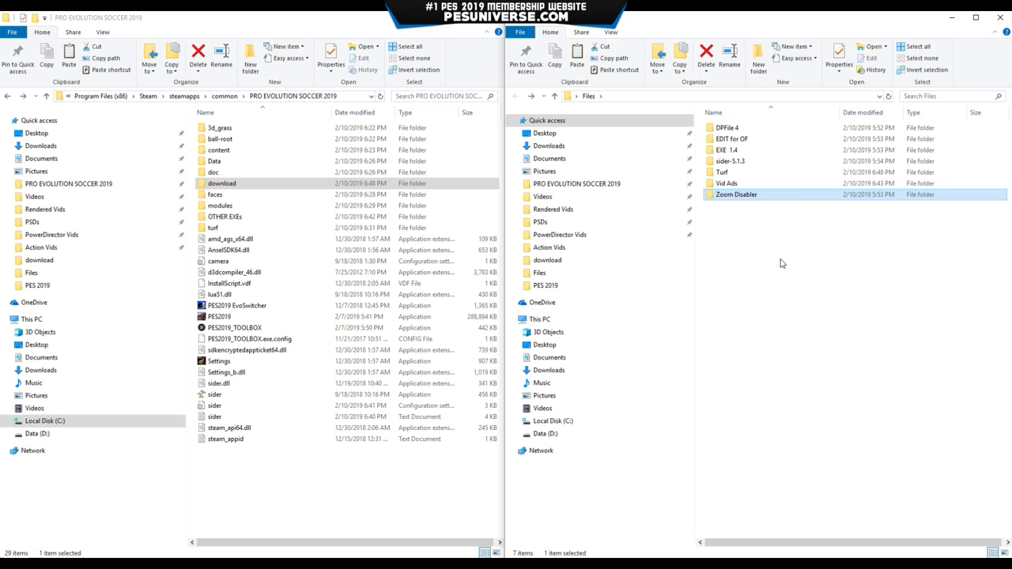
Step: Open the DPFile 4 folder beside the game folder
{"action": "double_click", "coordinate": [728, 127]}
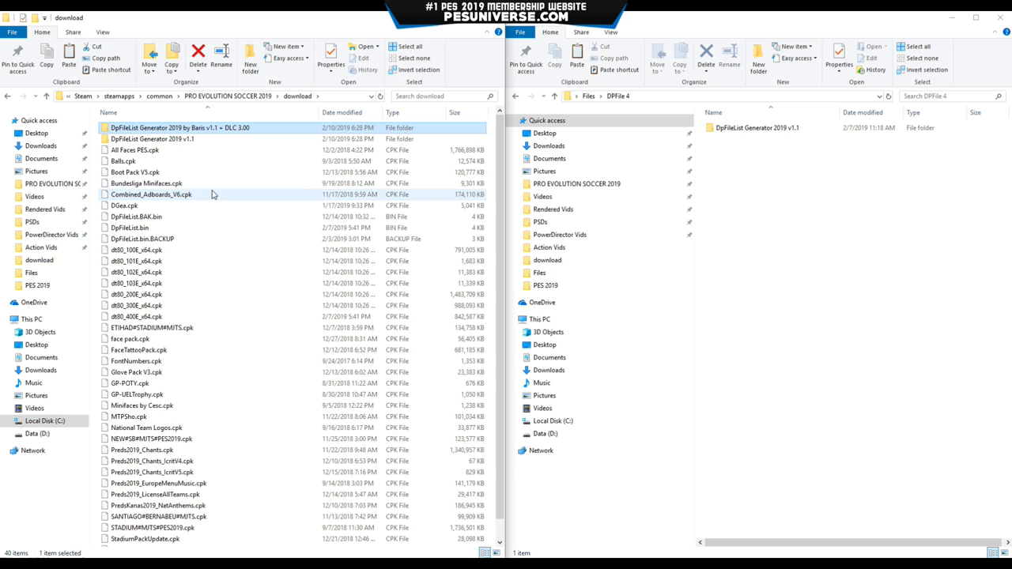
Step: Swap the old DpFileList Generator folders for DpFileList Generator 2019 v1.1
{"action": "left_click", "coordinate": [150, 148]}
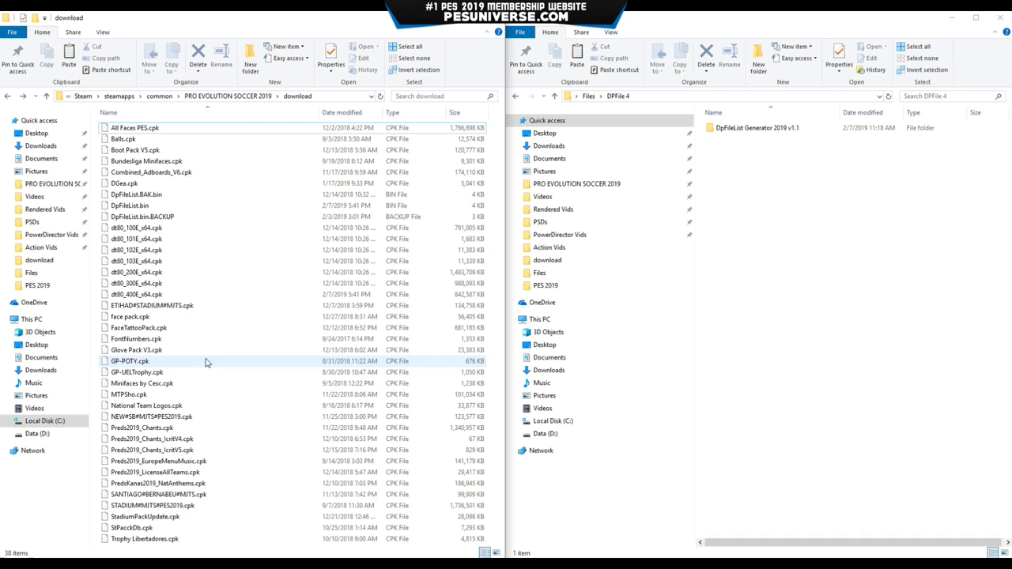
{"action": "left_click", "coordinate": [757, 127]}
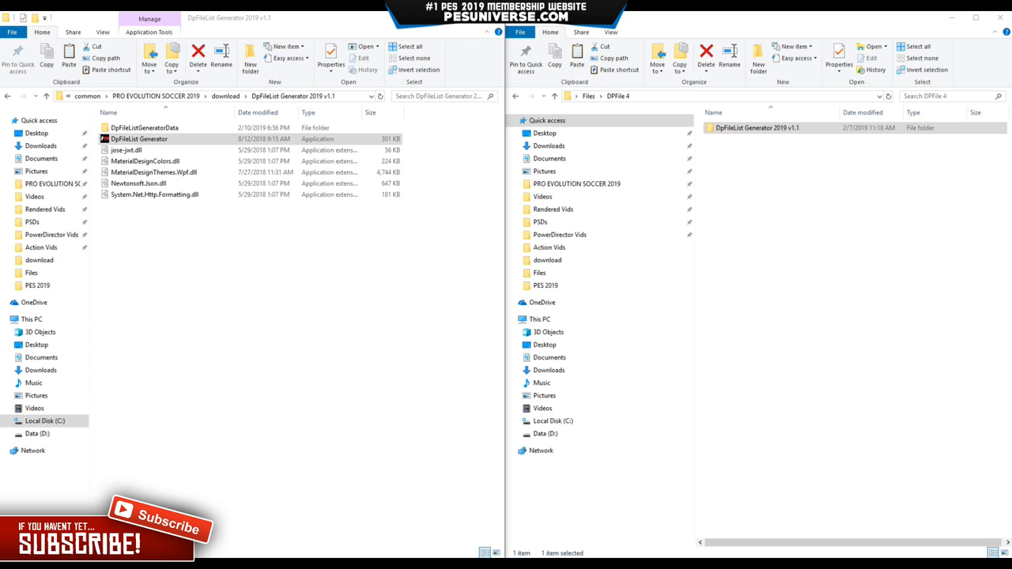
Step: Launch DpFileList Generator and set its CPK path to PRO EVOLUTION SOCCER 2019\download
{"action": "double_click", "coordinate": [139, 139]}
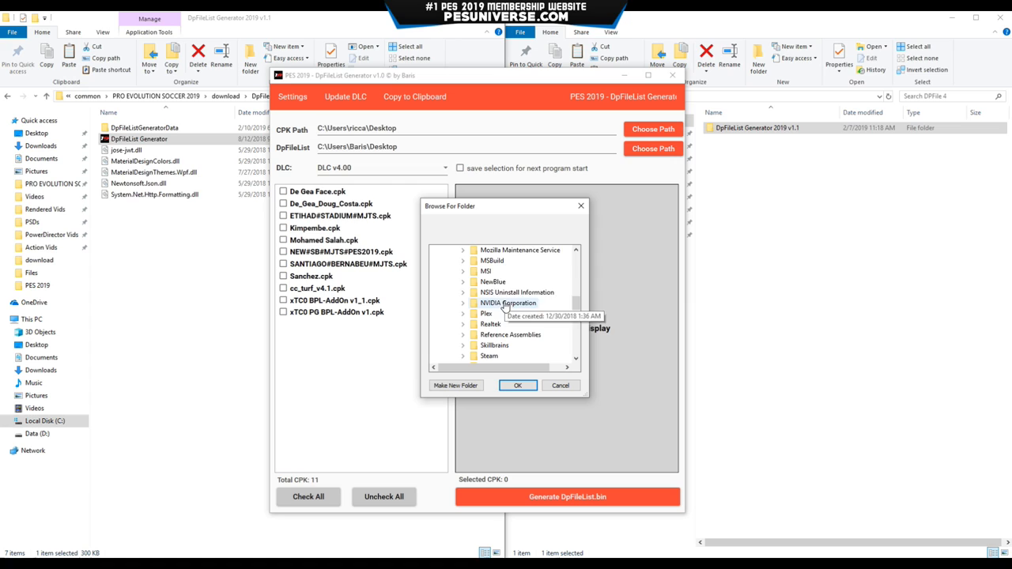
{"action": "left_click", "coordinate": [471, 259]}
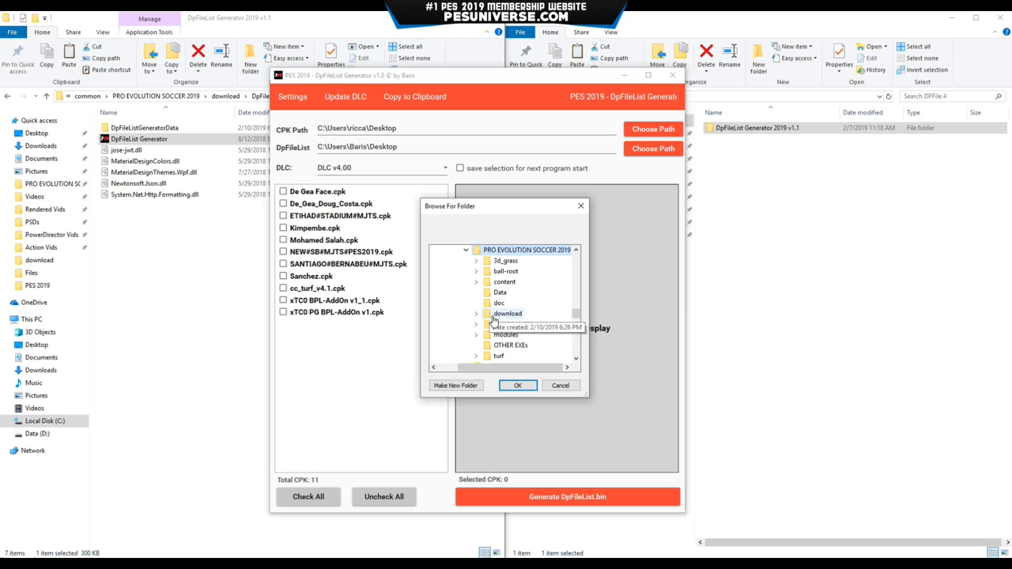
{"action": "left_click", "coordinate": [475, 313]}
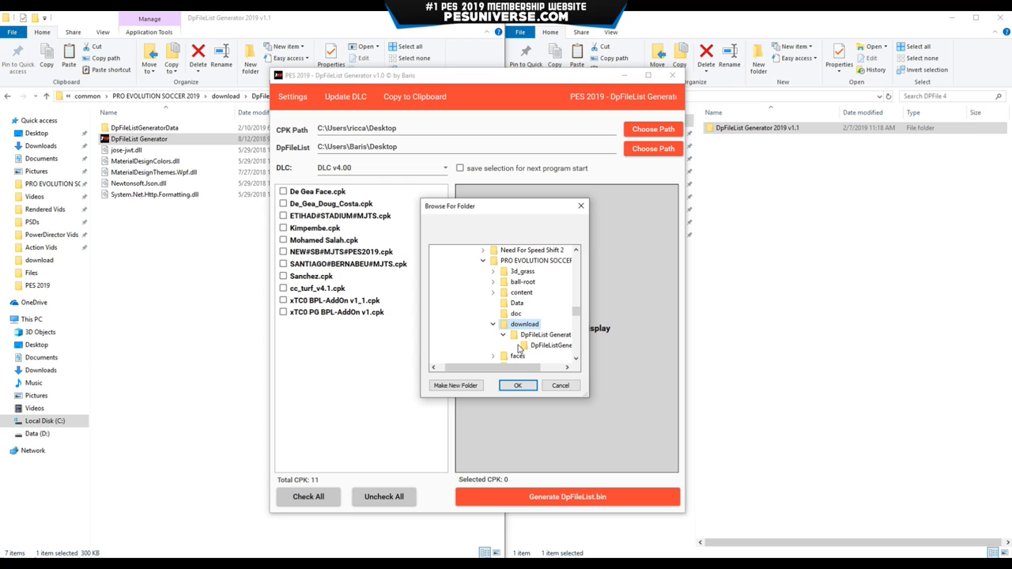
{"action": "left_click", "coordinate": [519, 386]}
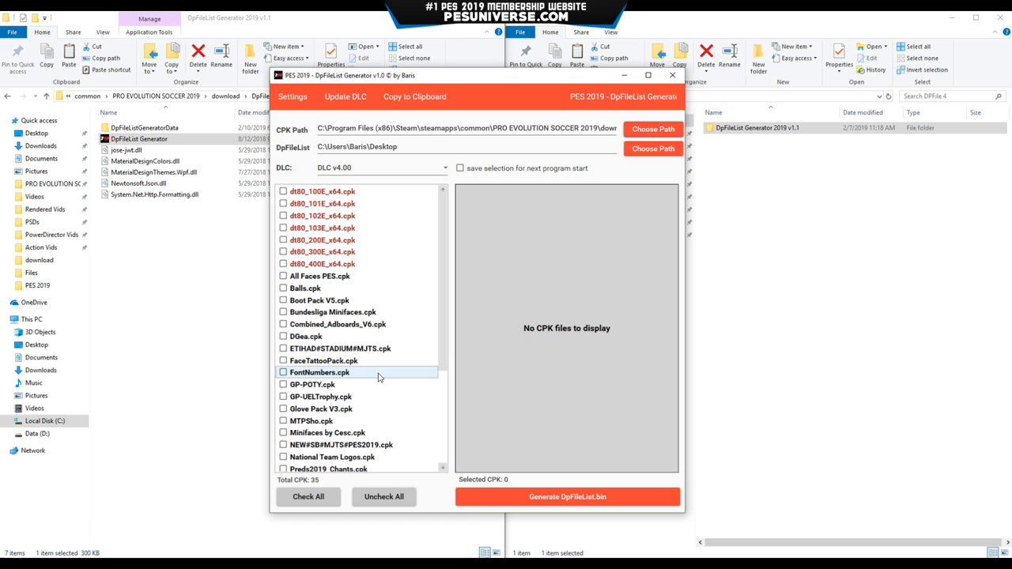
{"action": "mouse_move", "coordinate": [322, 190]}
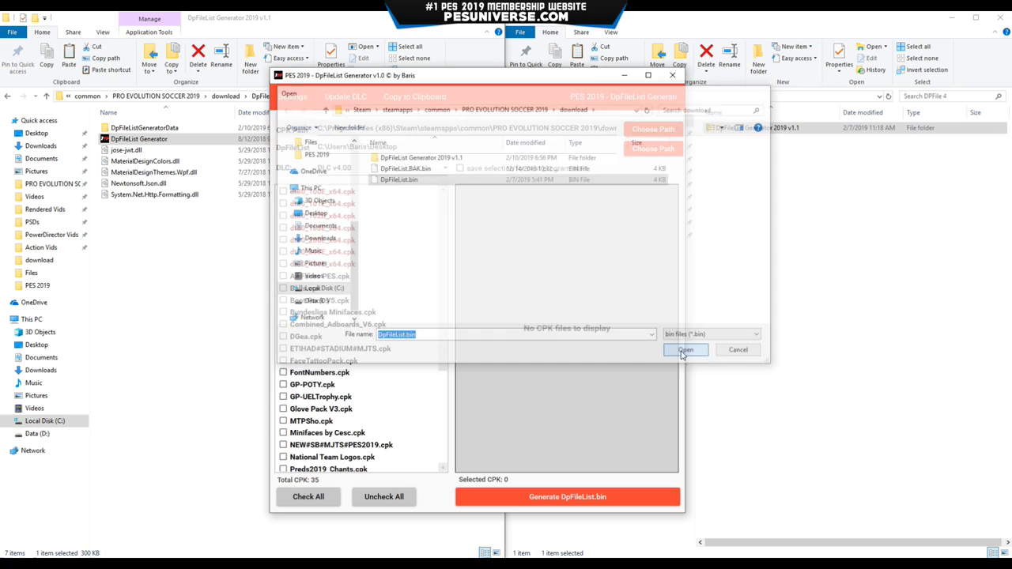
Step: Confirm DpFileList.bin as output and generate it from the dt80 data pack files
{"action": "left_click", "coordinate": [684, 350]}
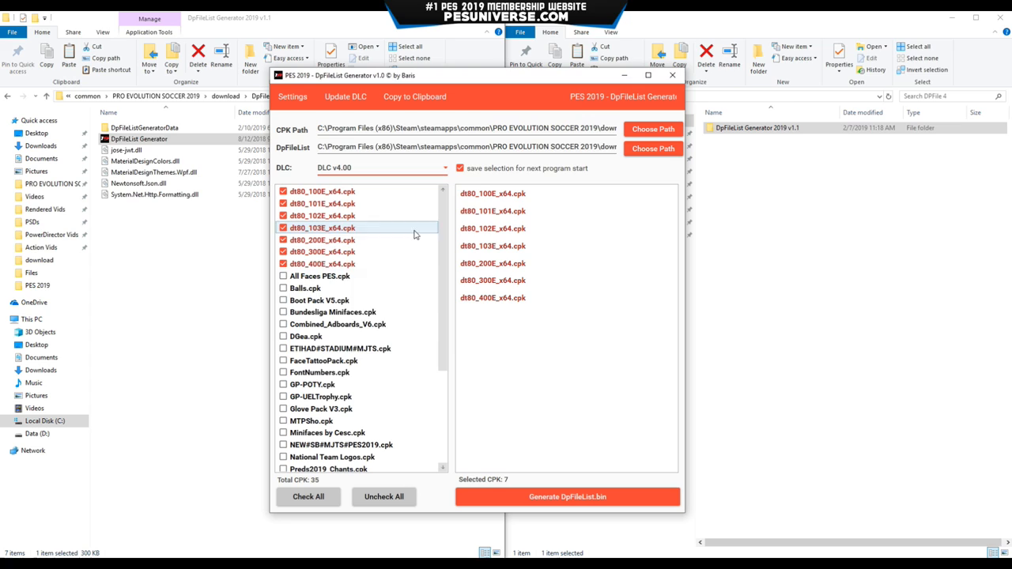
{"action": "mouse_move", "coordinate": [541, 331]}
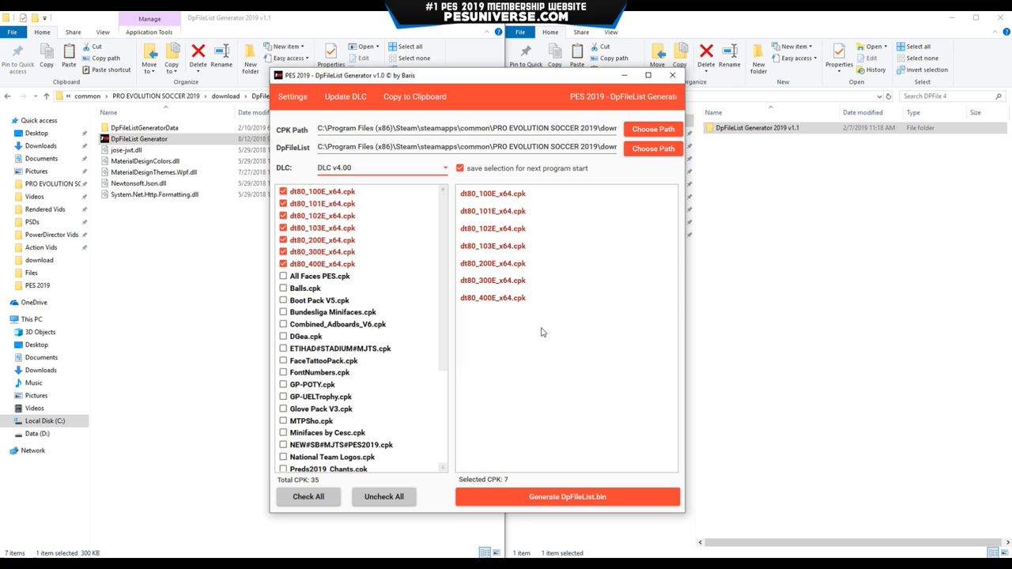
{"action": "left_click", "coordinate": [672, 74]}
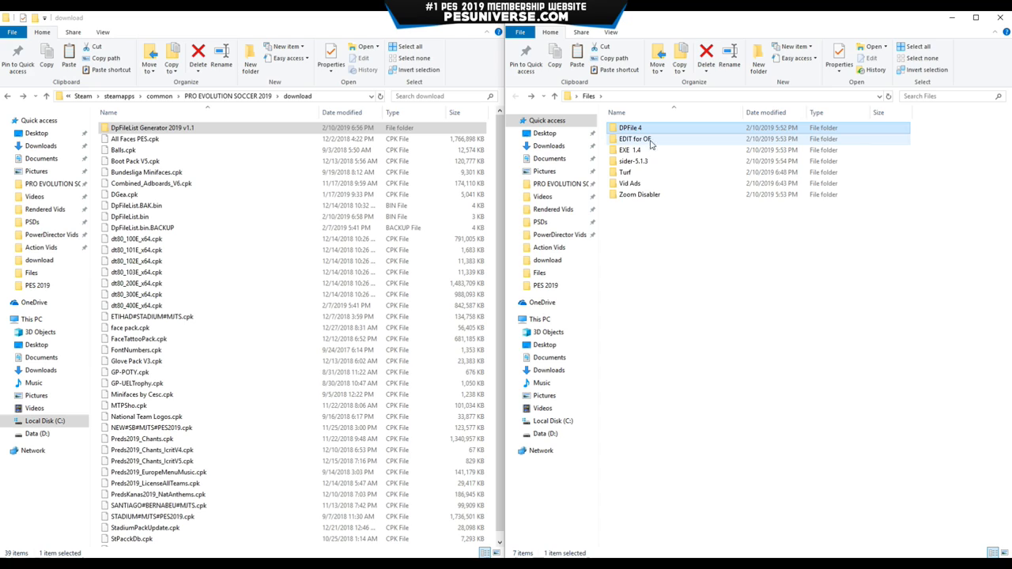
Step: Copy PES2019.exe from EXE 1.4 into the game folder, replacing the old executable
{"action": "double_click", "coordinate": [629, 149]}
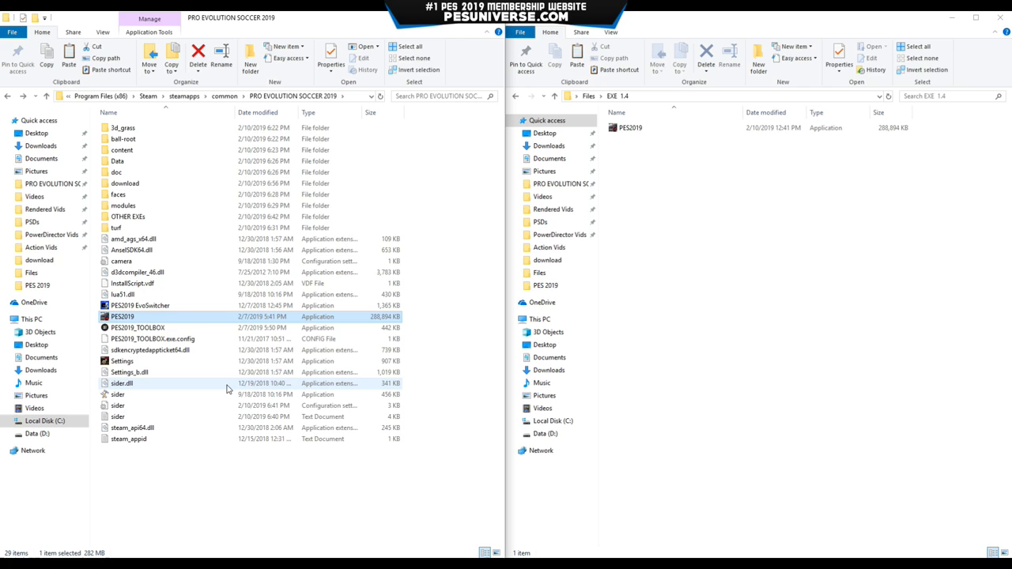
{"action": "mouse_move", "coordinate": [127, 215]}
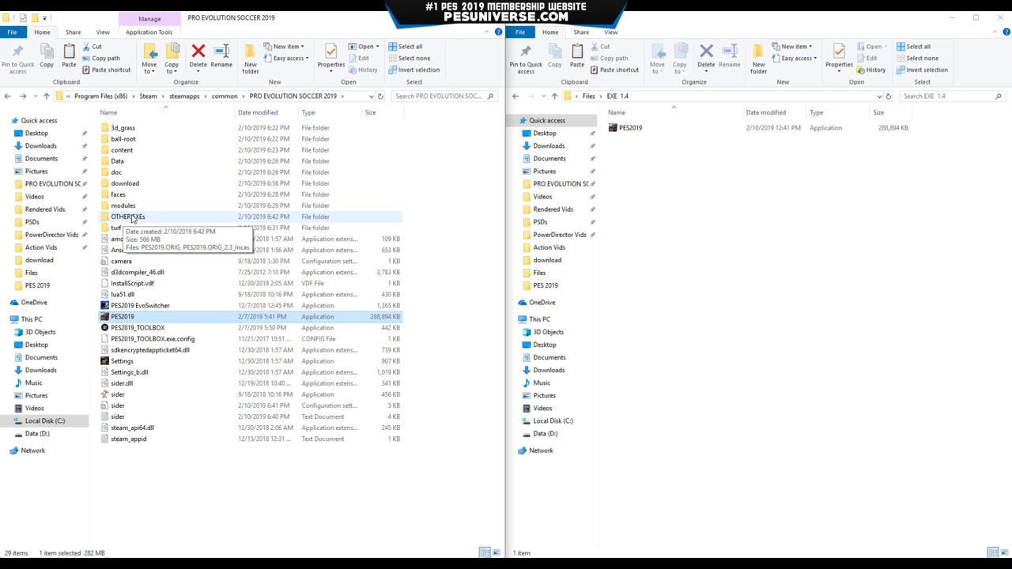
{"action": "double_click", "coordinate": [127, 215]}
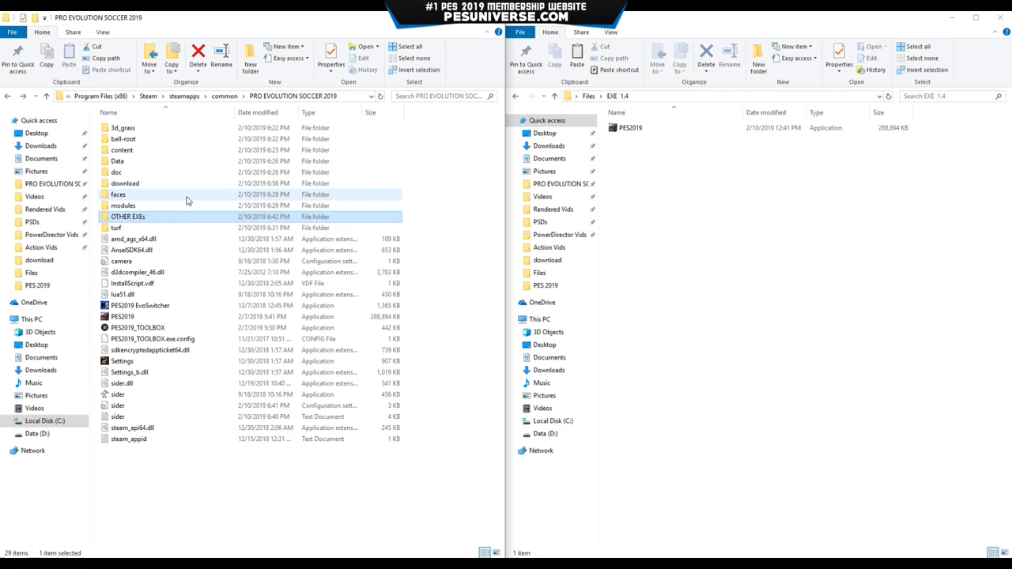
{"action": "left_click", "coordinate": [629, 126]}
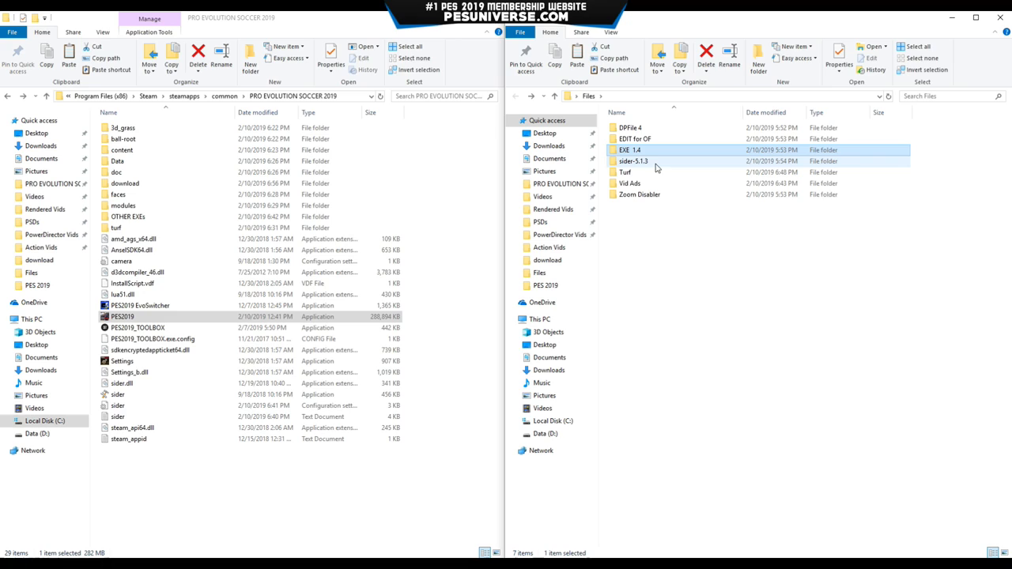
Step: Select everything in sider-5.1.3 and copy it into the PES 2019 game folder
{"action": "double_click", "coordinate": [632, 161]}
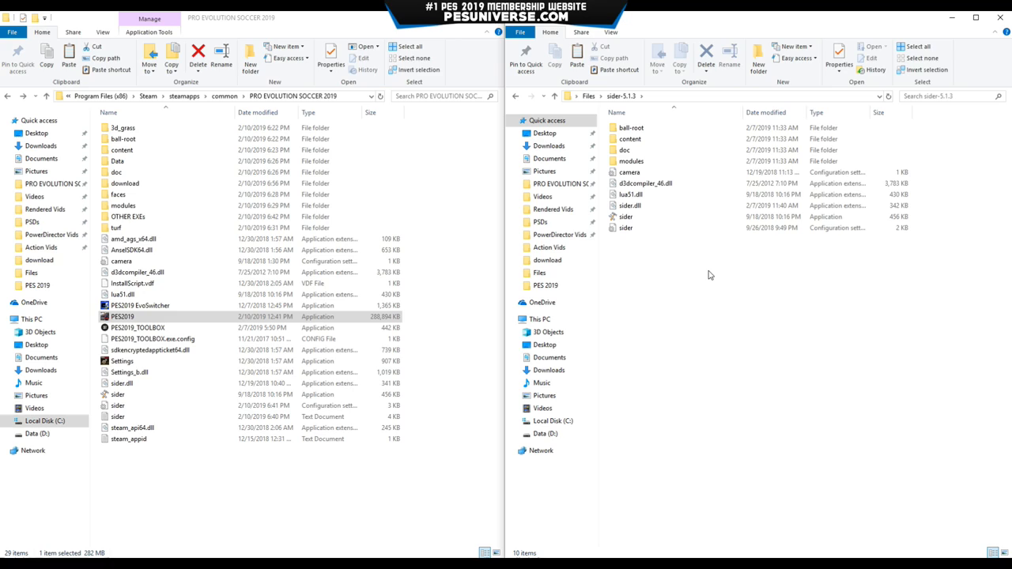
{"action": "key", "text": "ctrl+a"}
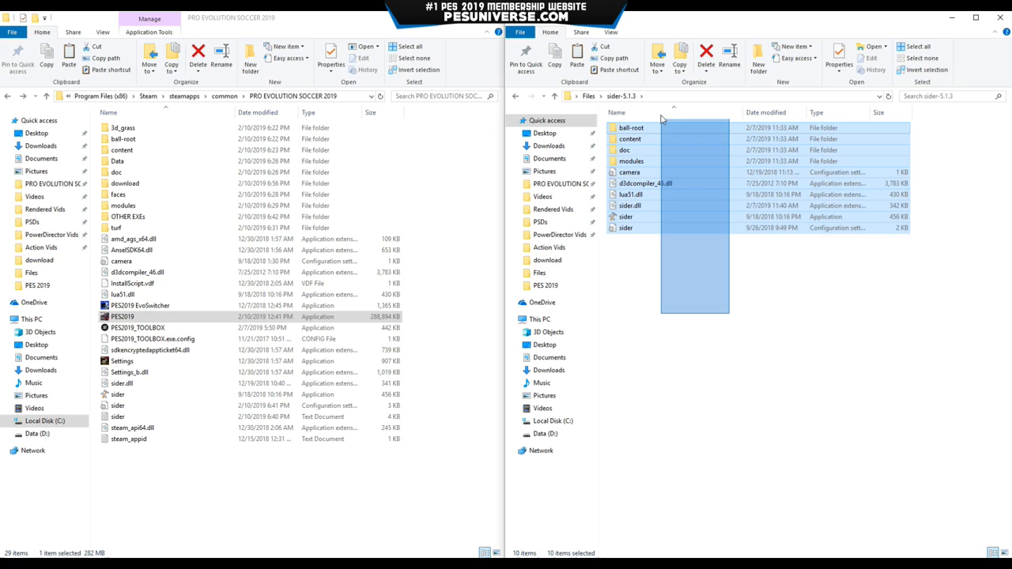
{"action": "left_click", "coordinate": [471, 305]}
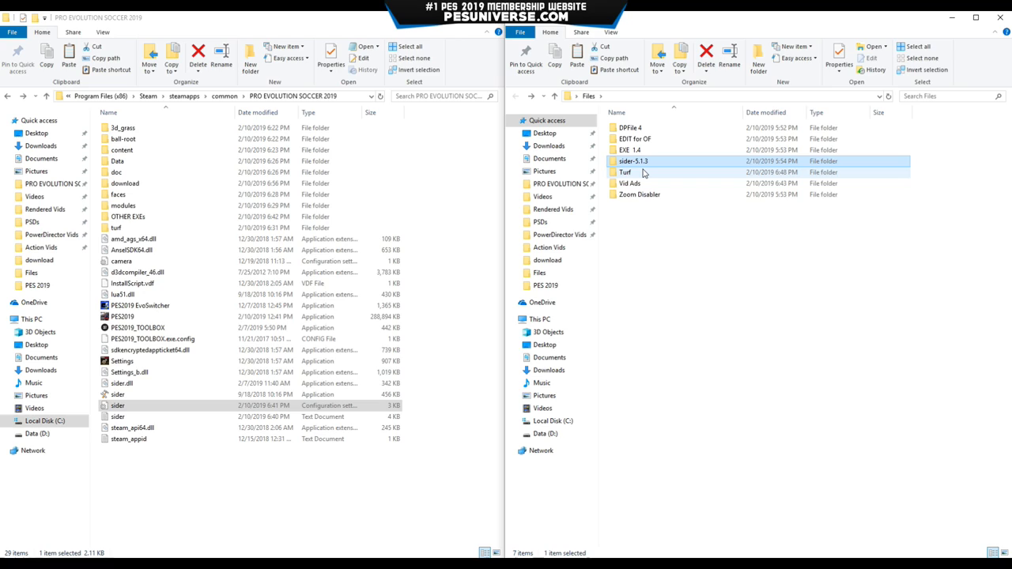
Step: Copy the six Vid Ads CPK files into the game's download folder
{"action": "double_click", "coordinate": [624, 170]}
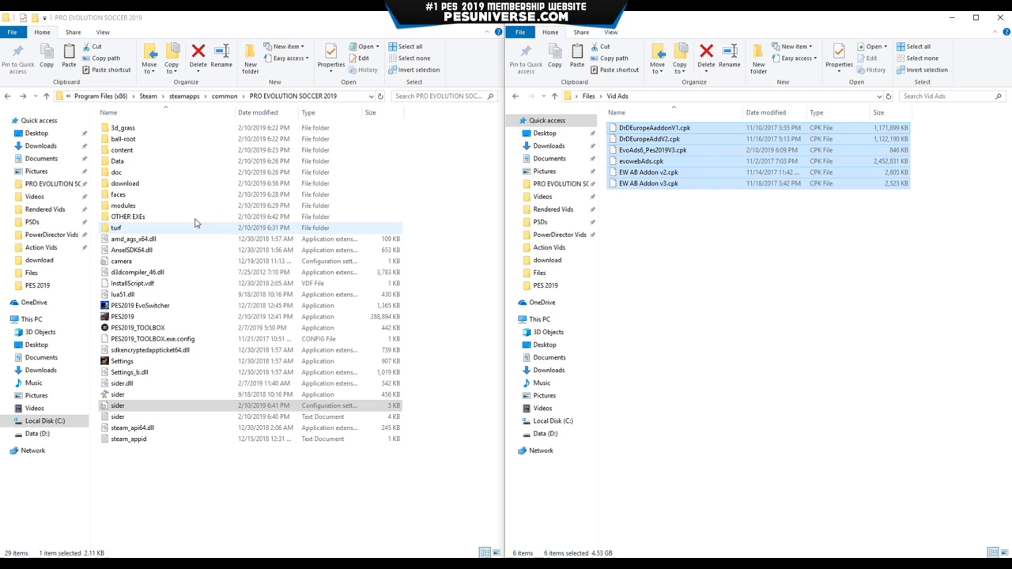
{"action": "double_click", "coordinate": [123, 183]}
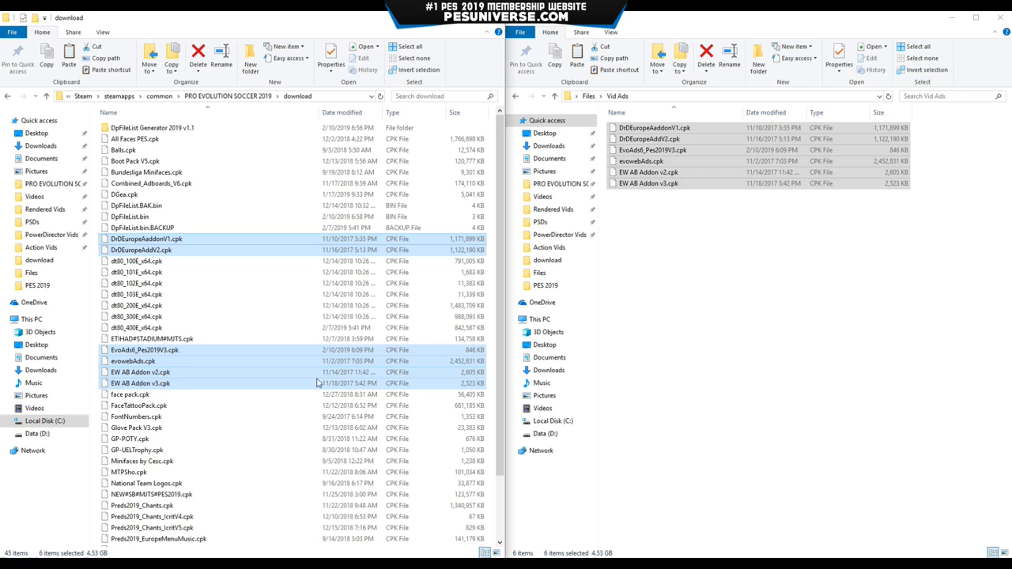
{"action": "mouse_move", "coordinate": [250, 301]}
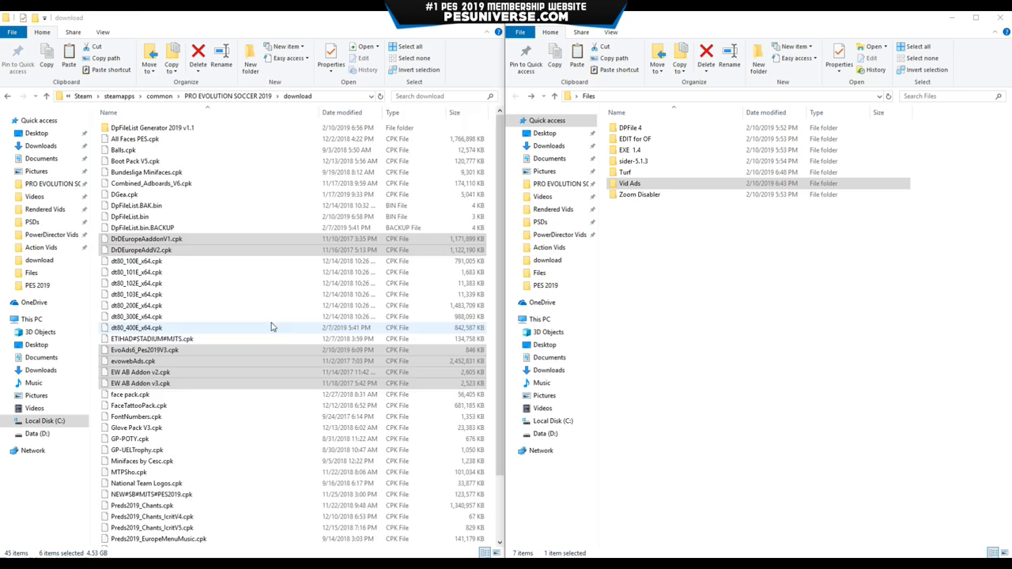
Step: Run PES2019_TOOLBOX from the Zoom Disabler folder and set broadcast camera zoom to DISABLED
{"action": "double_click", "coordinate": [637, 193]}
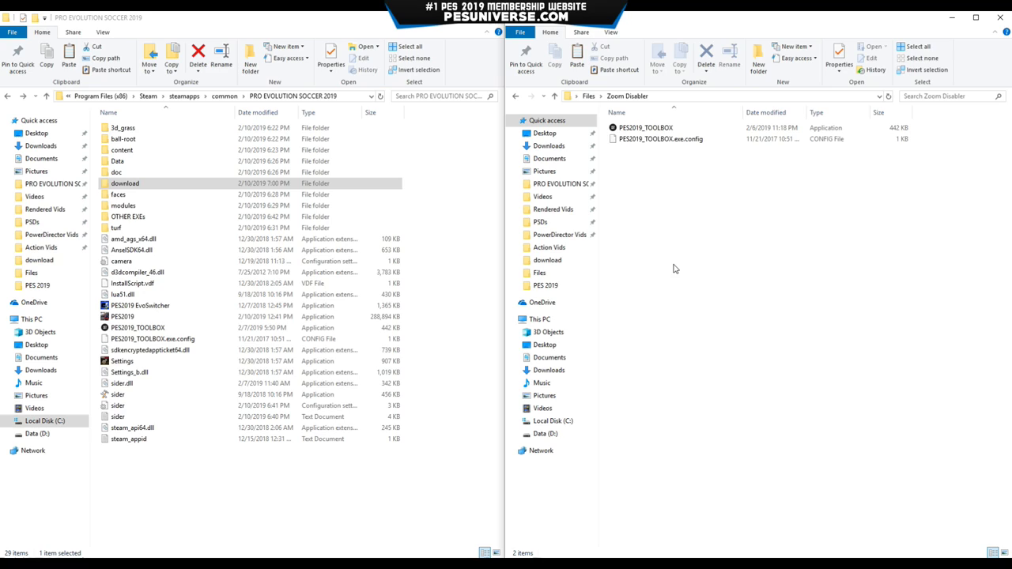
{"action": "mouse_move", "coordinate": [421, 346]}
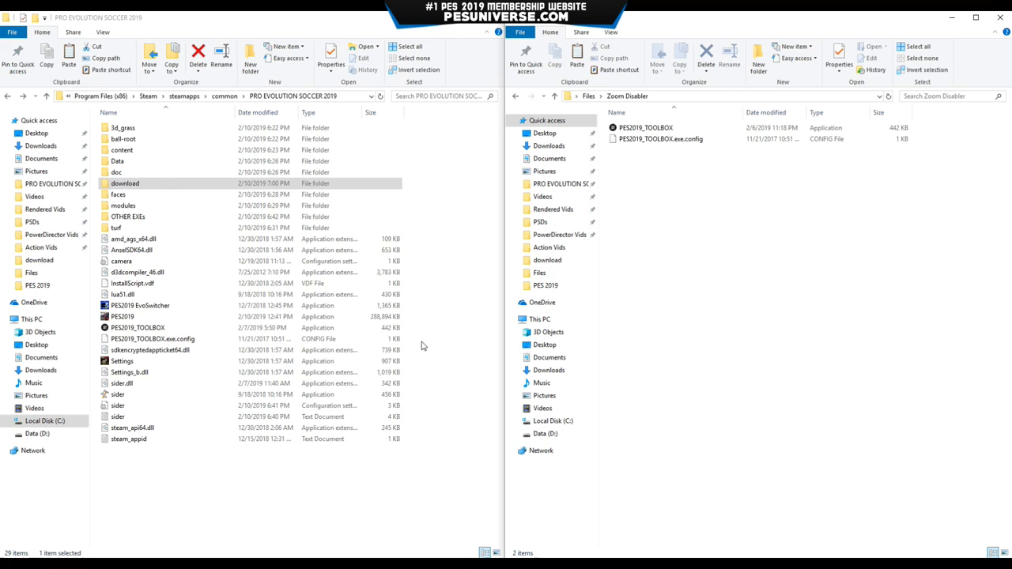
{"action": "left_click", "coordinate": [139, 327]}
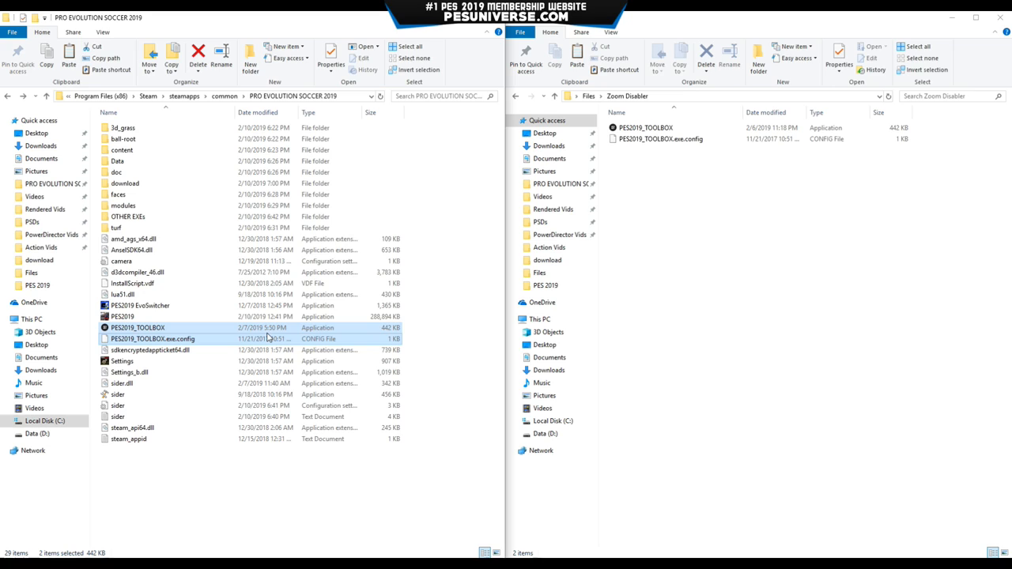
{"action": "double_click", "coordinate": [139, 327]}
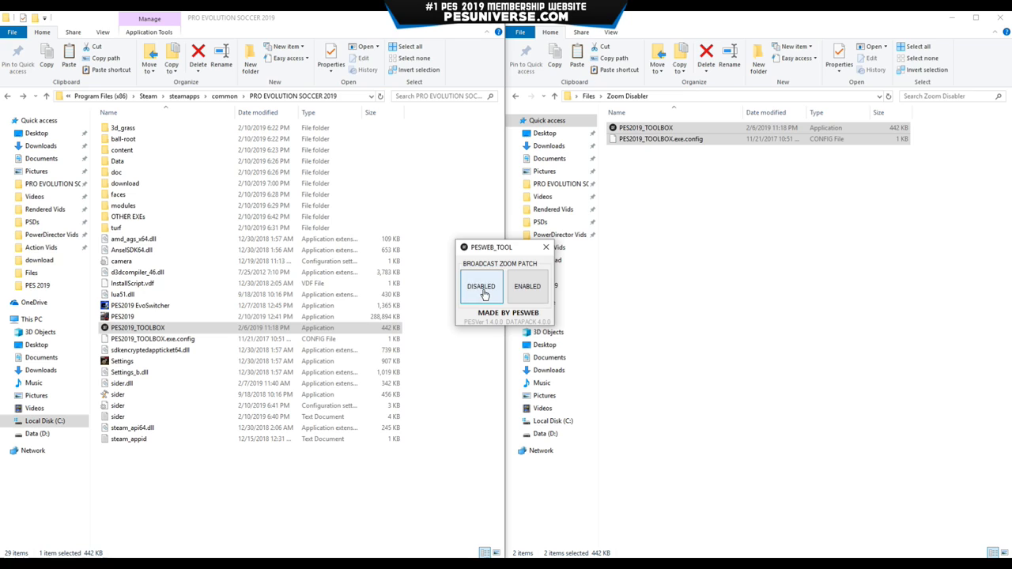
{"action": "left_click", "coordinate": [480, 286]}
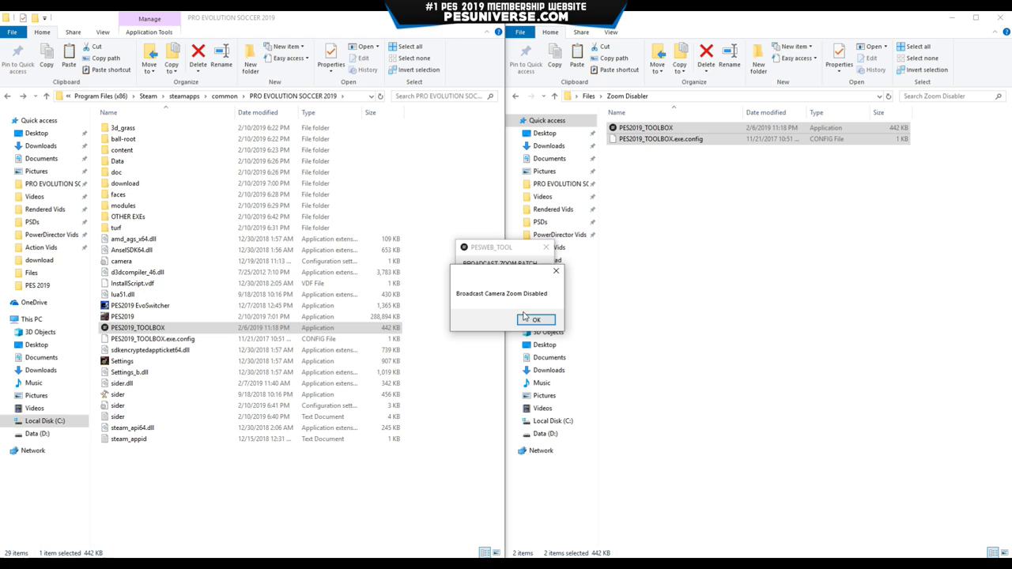
Step: Use CriPackedFileMaker to extract cs_turf_v4.1.cpk into the newturf folder on the desktop
{"action": "left_click", "coordinate": [534, 319]}
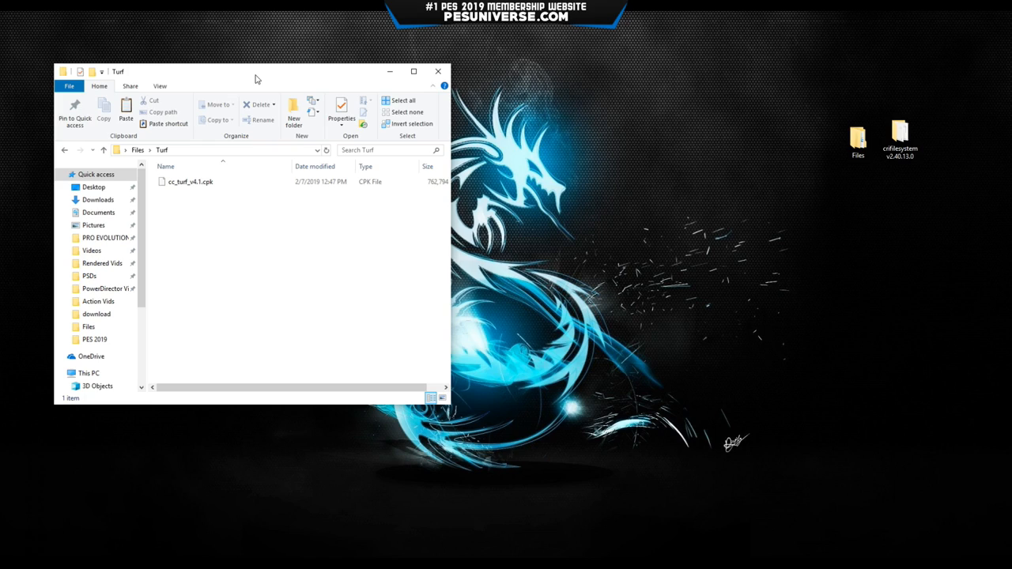
{"action": "mouse_move", "coordinate": [847, 162]}
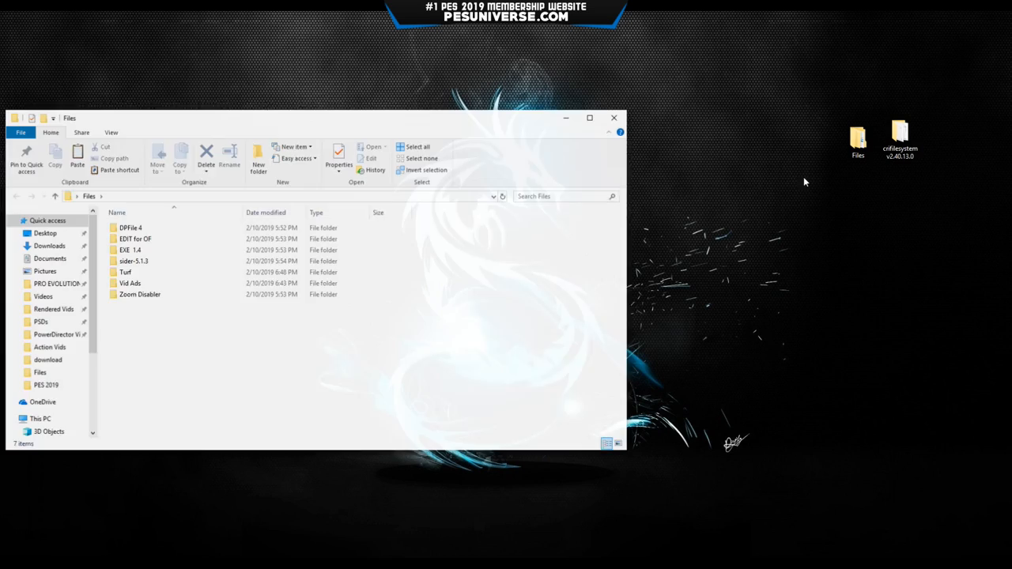
{"action": "double_click", "coordinate": [125, 272]}
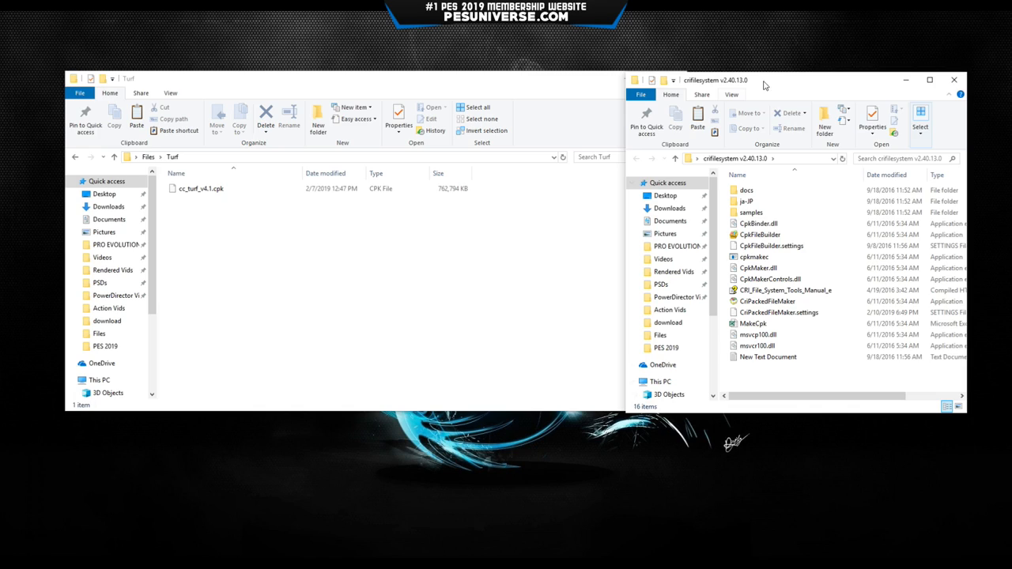
{"action": "left_click", "coordinate": [766, 288]}
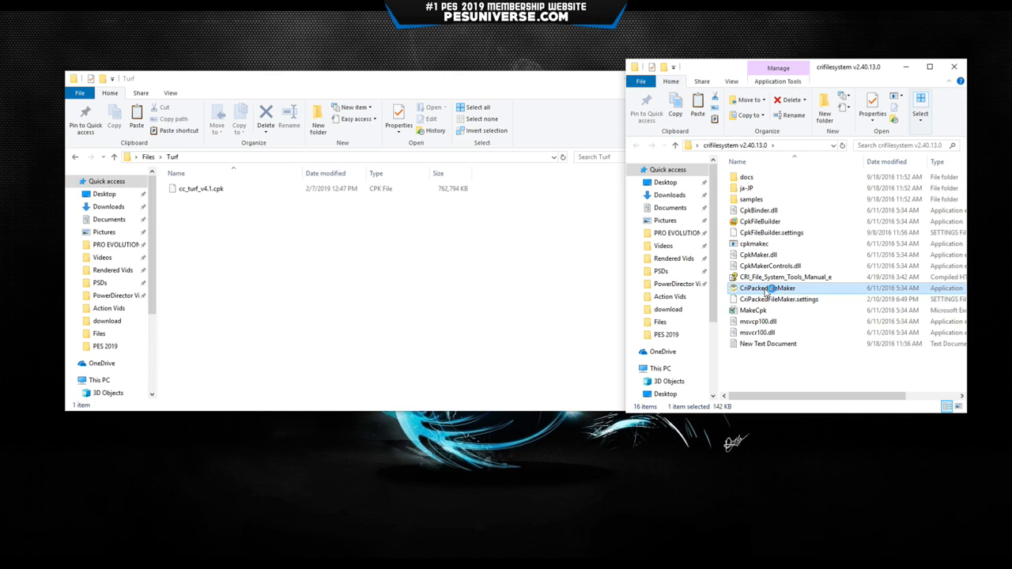
{"action": "double_click", "coordinate": [766, 287]}
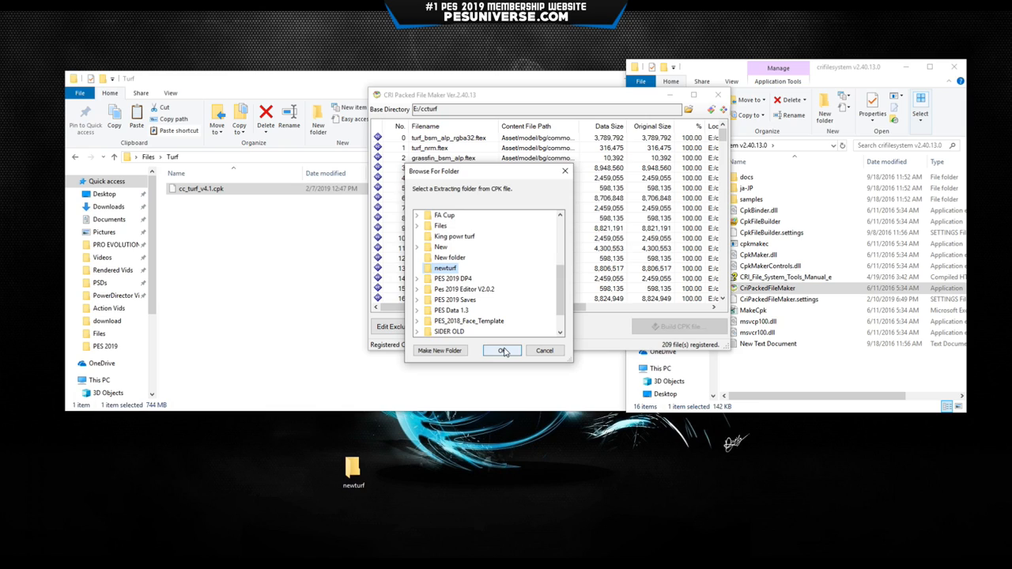
{"action": "left_click", "coordinate": [502, 351]}
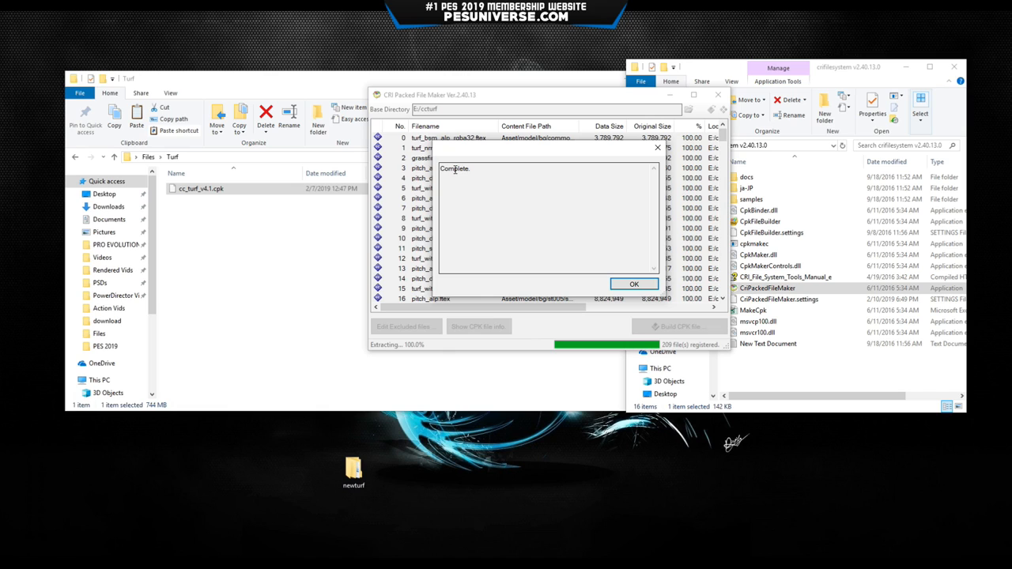
{"action": "left_click", "coordinate": [632, 284]}
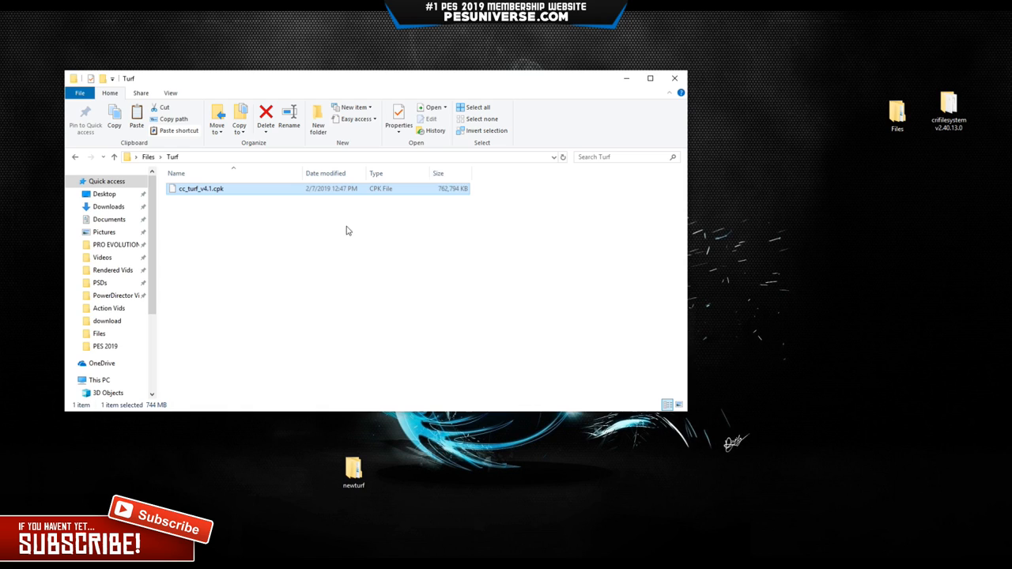
Step: Review newturf, then create a new folder named turf in the PRO EVOLUTION SOCCER 2019 folder
{"action": "left_click", "coordinate": [674, 77]}
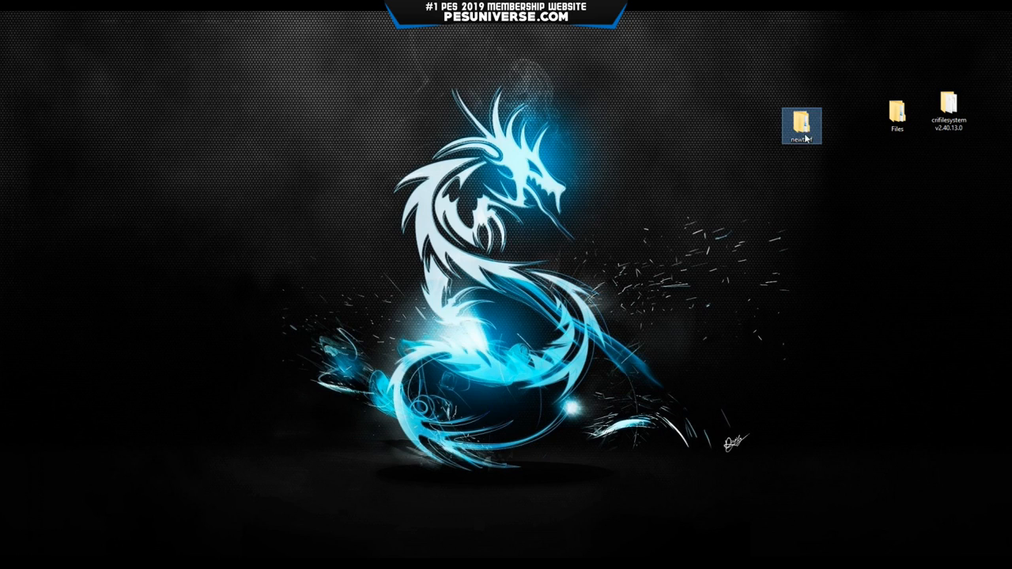
{"action": "double_click", "coordinate": [800, 125]}
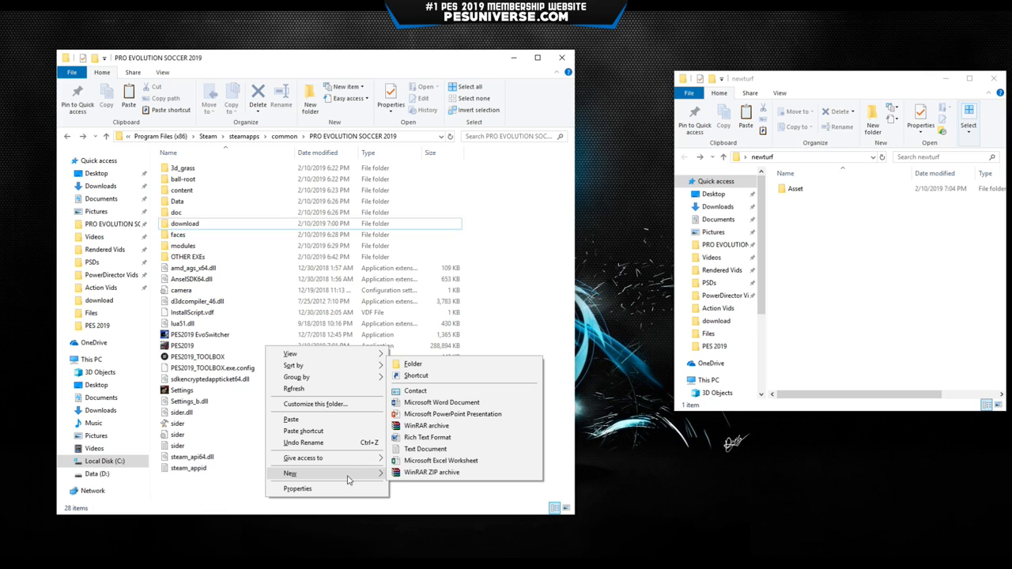
{"action": "left_click", "coordinate": [411, 364]}
{"action": "type", "text": "turf"}
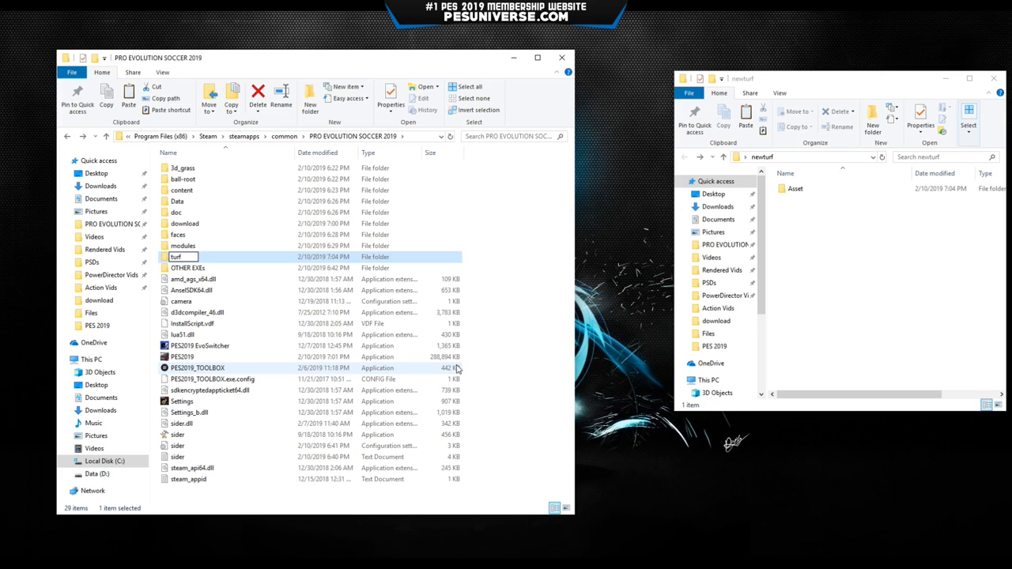
{"action": "double_click", "coordinate": [176, 256]}
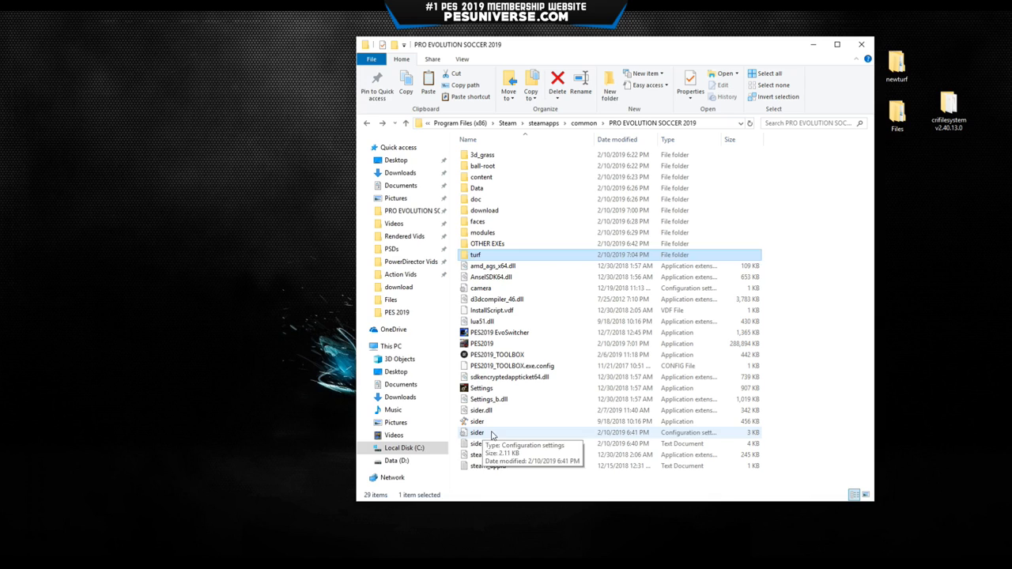
{"action": "double_click", "coordinate": [478, 434]}
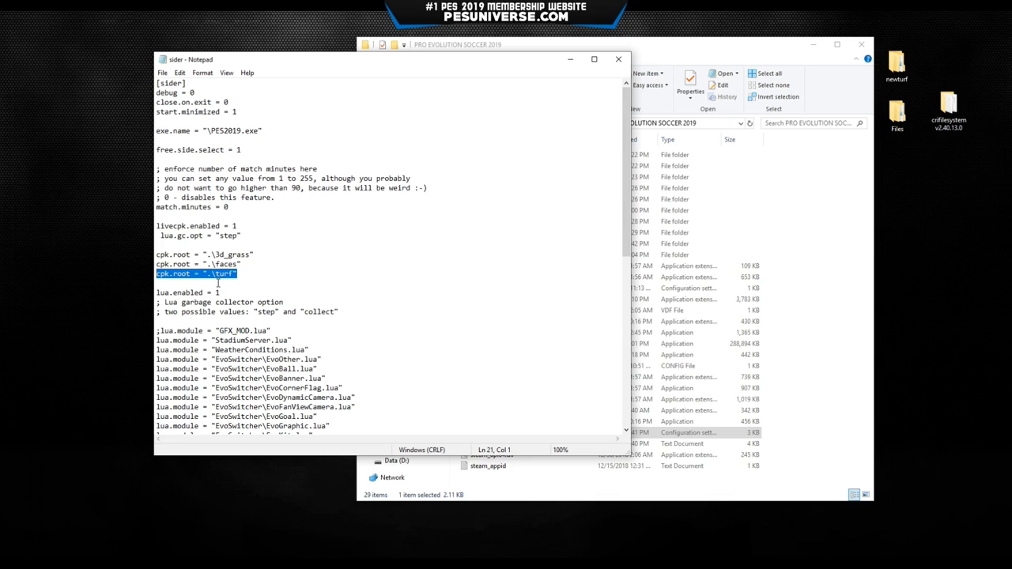
{"action": "left_click", "coordinate": [237, 272]}
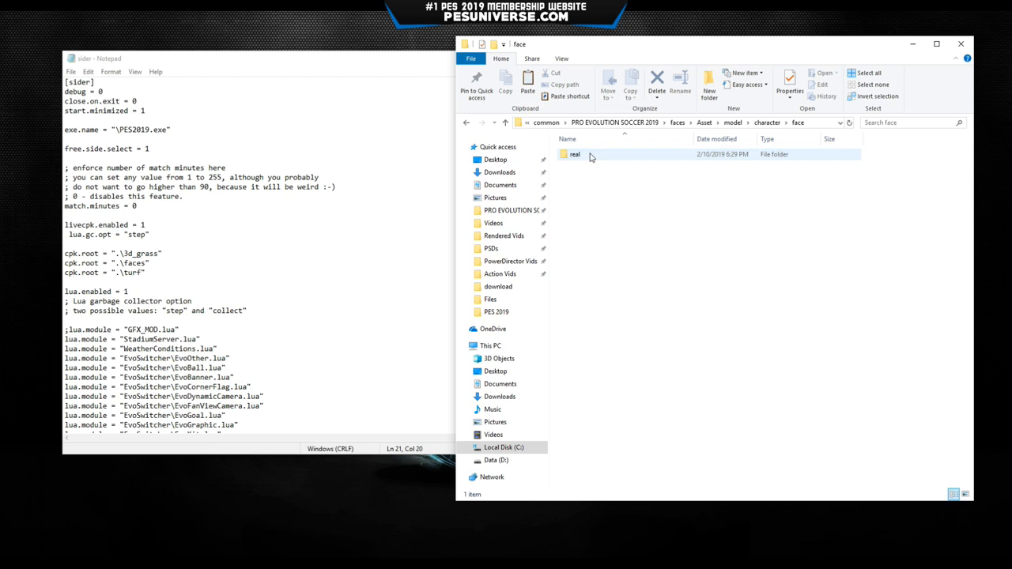
{"action": "left_click", "coordinate": [576, 155]}
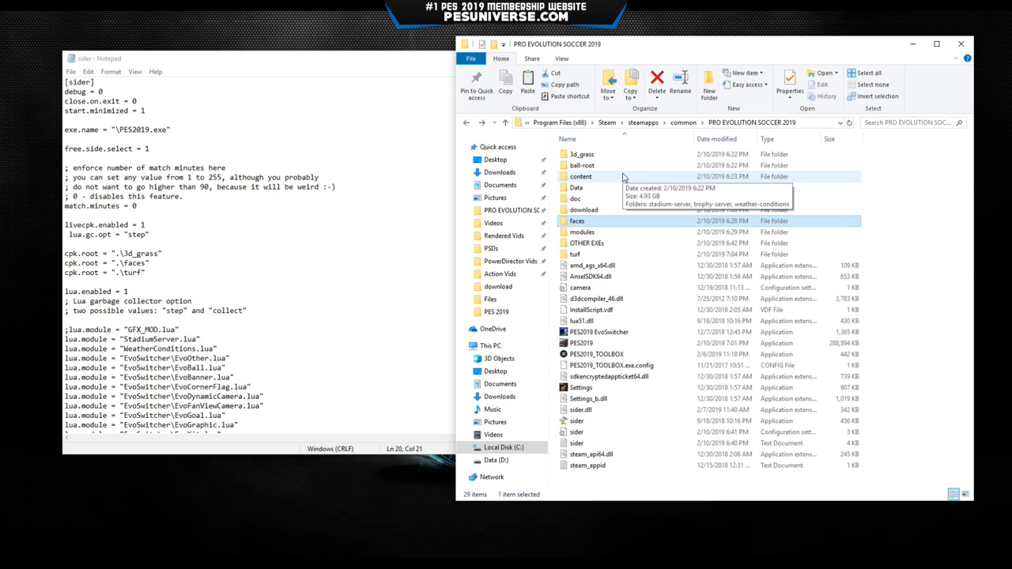
{"action": "double_click", "coordinate": [582, 177]}
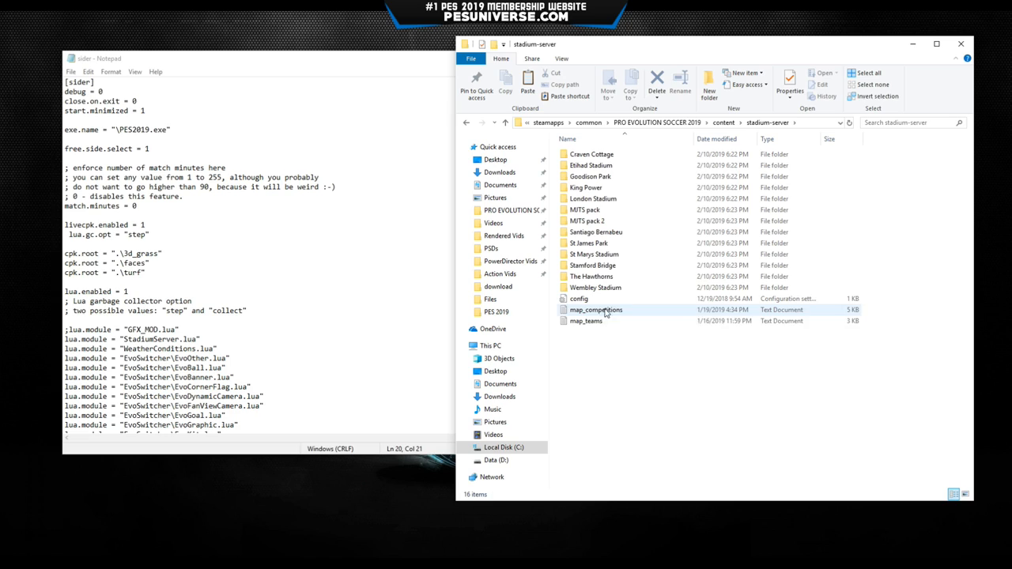
{"action": "double_click", "coordinate": [585, 209]}
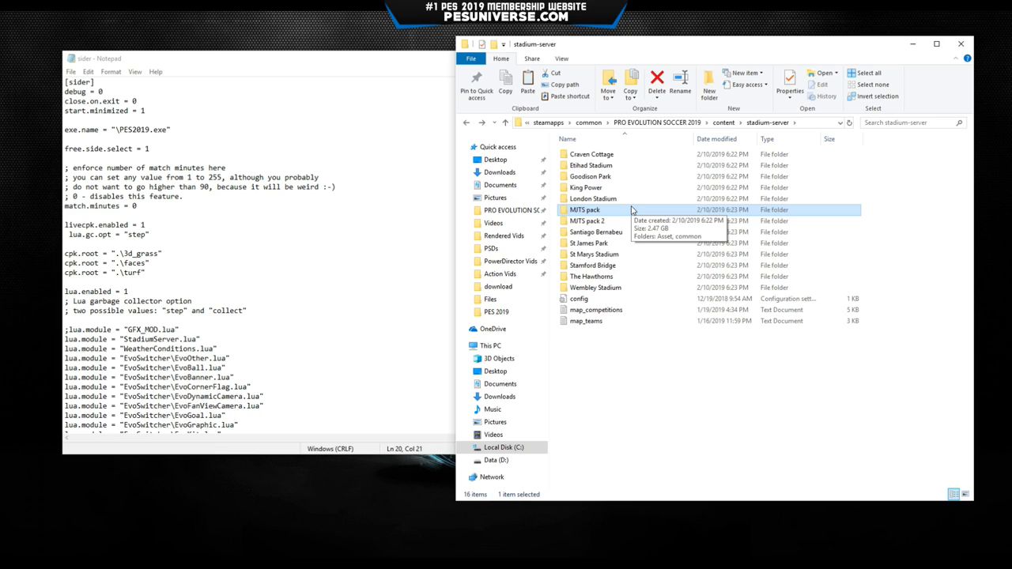
{"action": "left_click", "coordinate": [753, 124]}
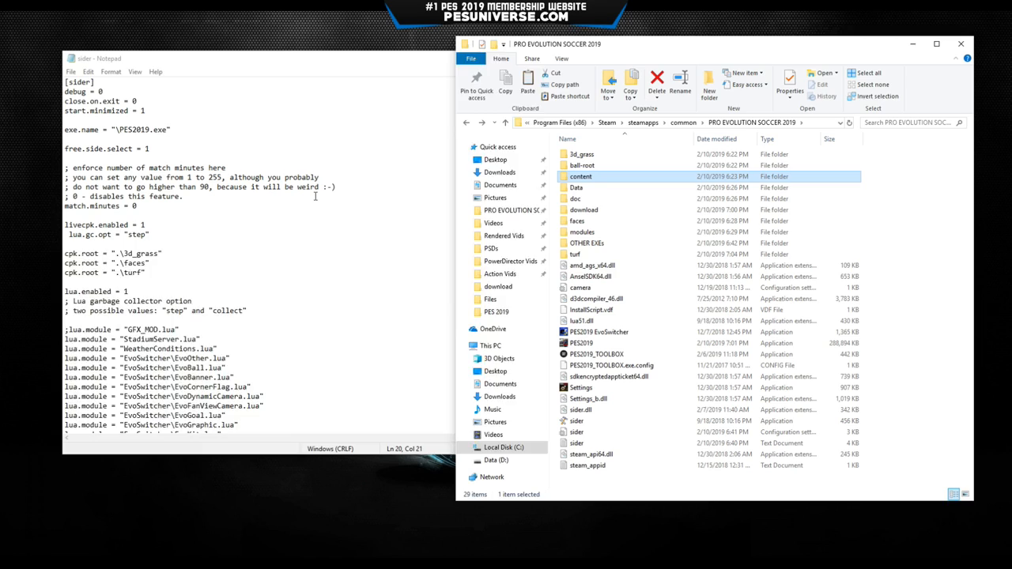
{"action": "left_click", "coordinate": [71, 71]}
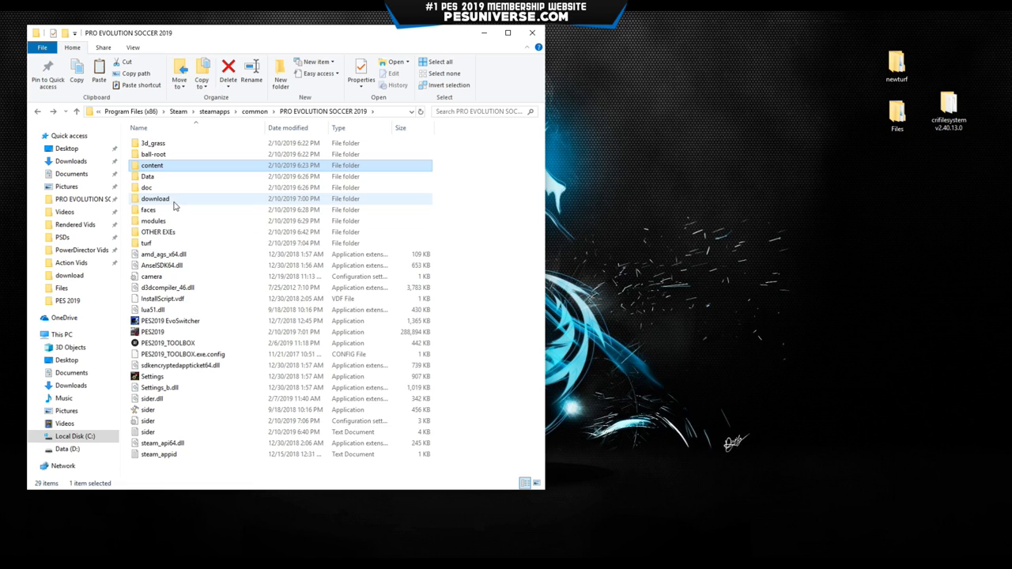
Step: Start DpFileList Generator.exe from the download folder's DpFileList Generator 2019 v1.1
{"action": "double_click", "coordinate": [155, 200]}
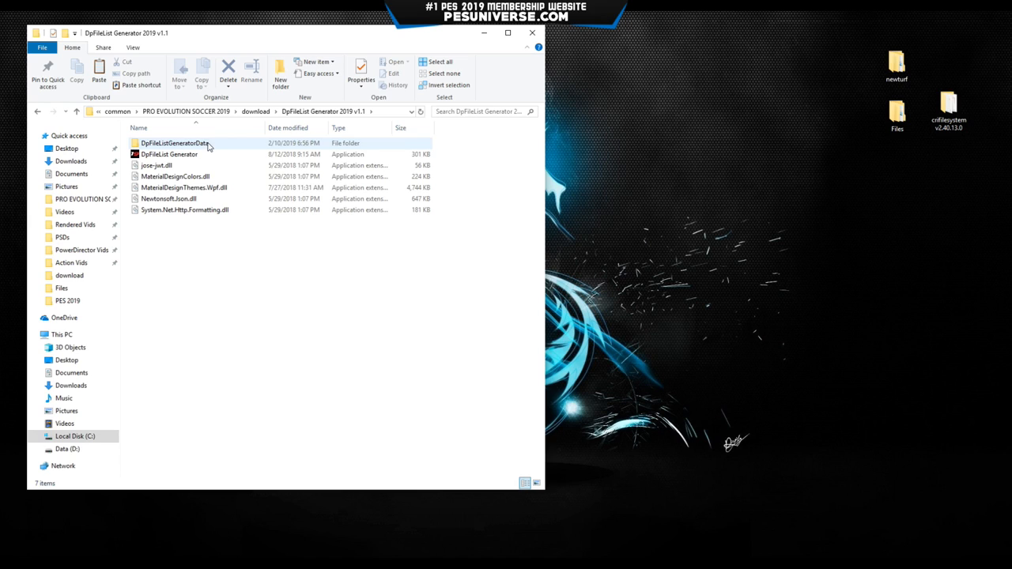
{"action": "double_click", "coordinate": [168, 155]}
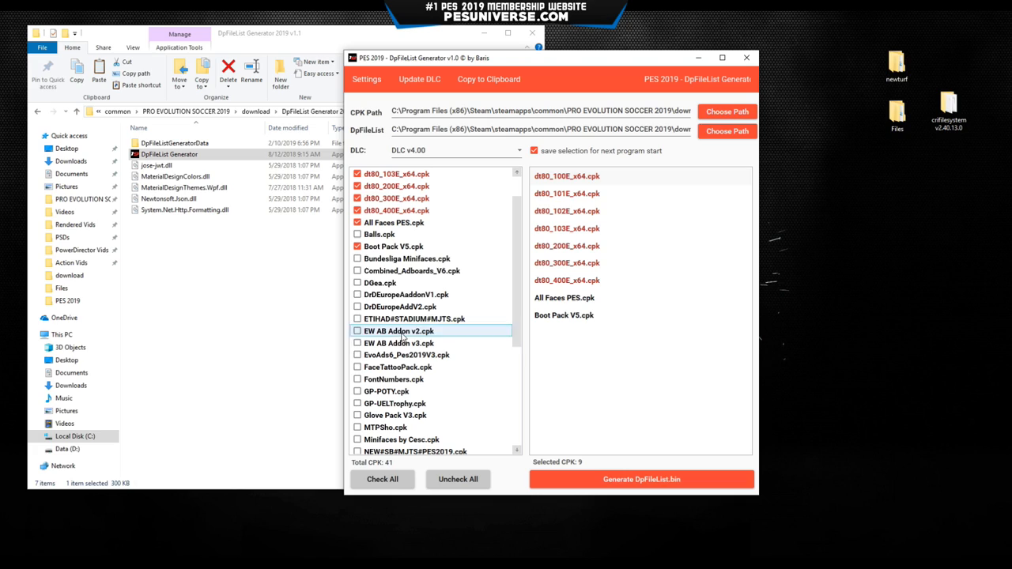
Step: Tick the chants packs, DrDEurope addon, EW AB Addon v3 and Minifaces by Cesc CPKs
{"action": "scroll", "scroll_direction": "up", "scroll_amount": 3}
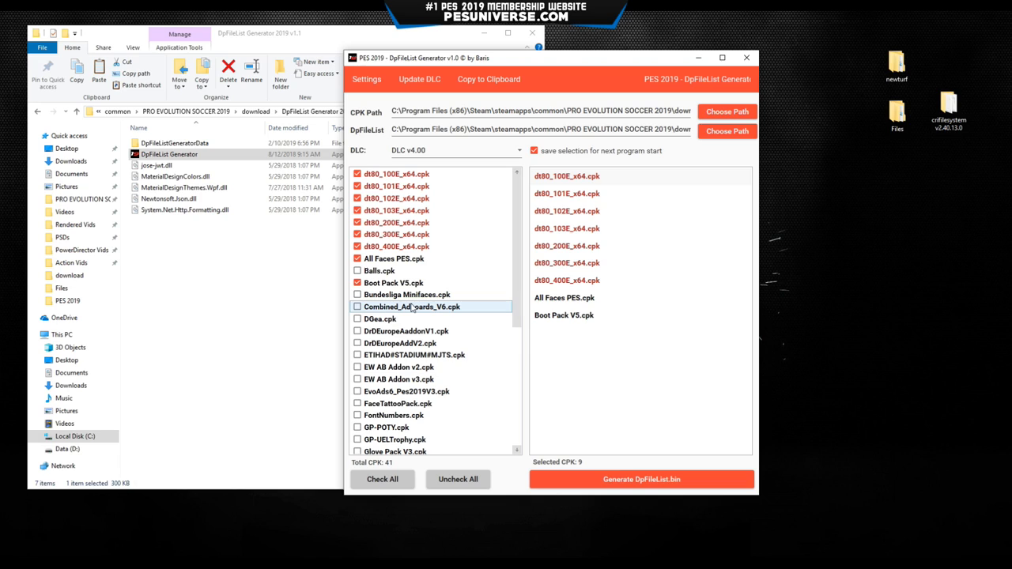
{"action": "scroll", "scroll_direction": "down", "scroll_amount": 3}
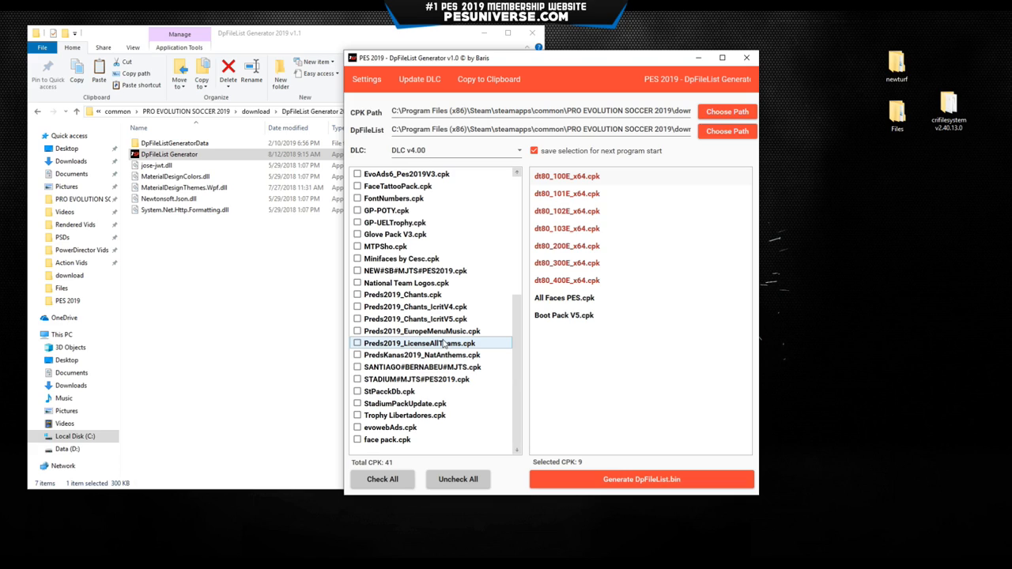
{"action": "left_click", "coordinate": [357, 294]}
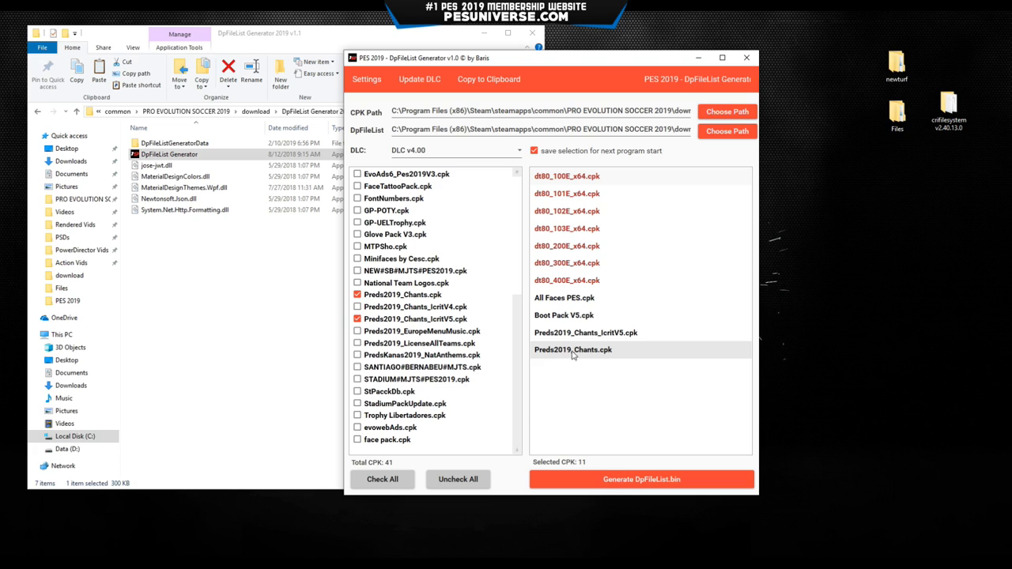
{"action": "scroll", "scroll_direction": "up", "scroll_amount": 3}
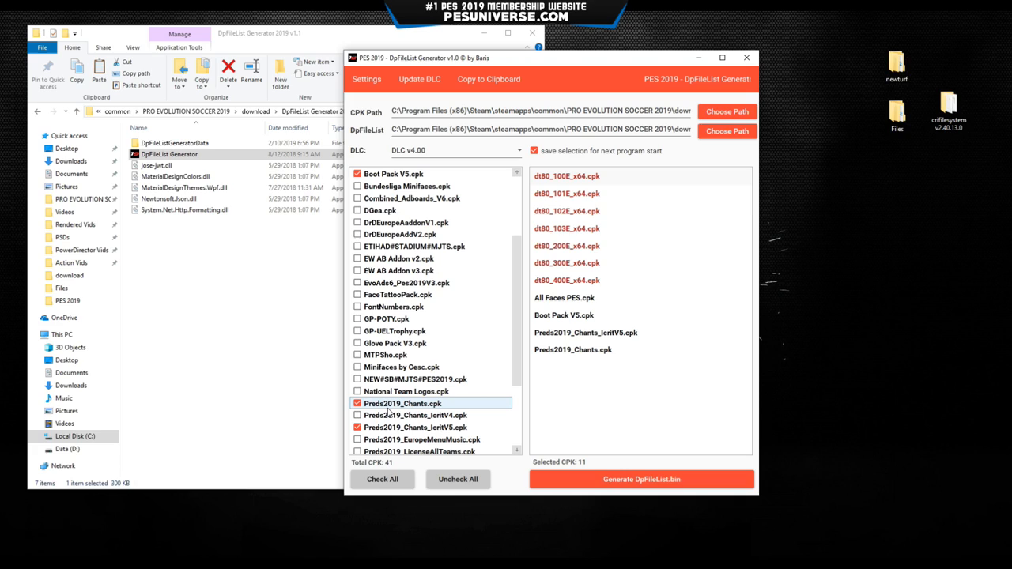
{"action": "left_click", "coordinate": [357, 294]}
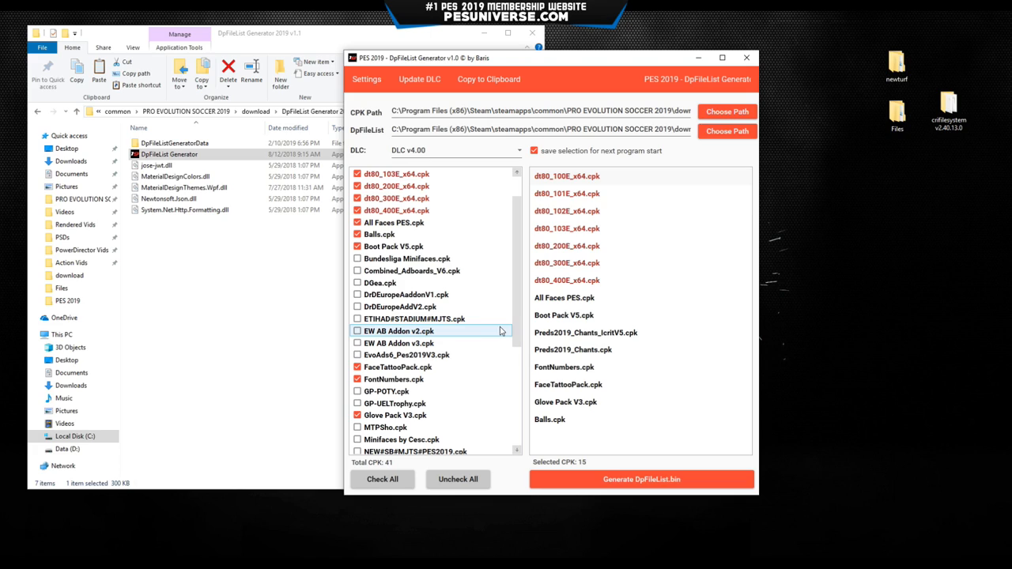
{"action": "scroll", "scroll_direction": "down", "scroll_amount": 3}
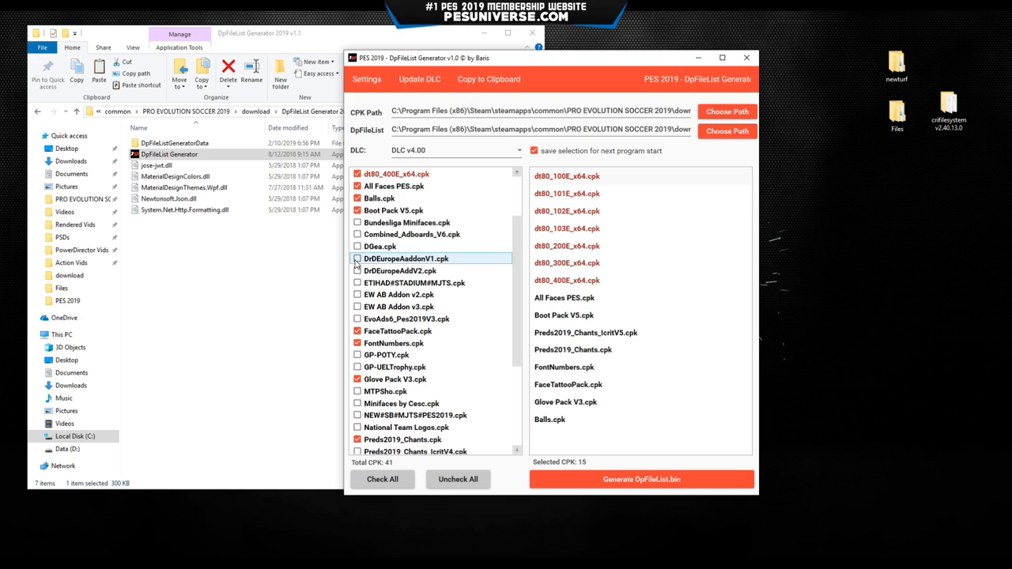
{"action": "mouse_move", "coordinate": [405, 319]}
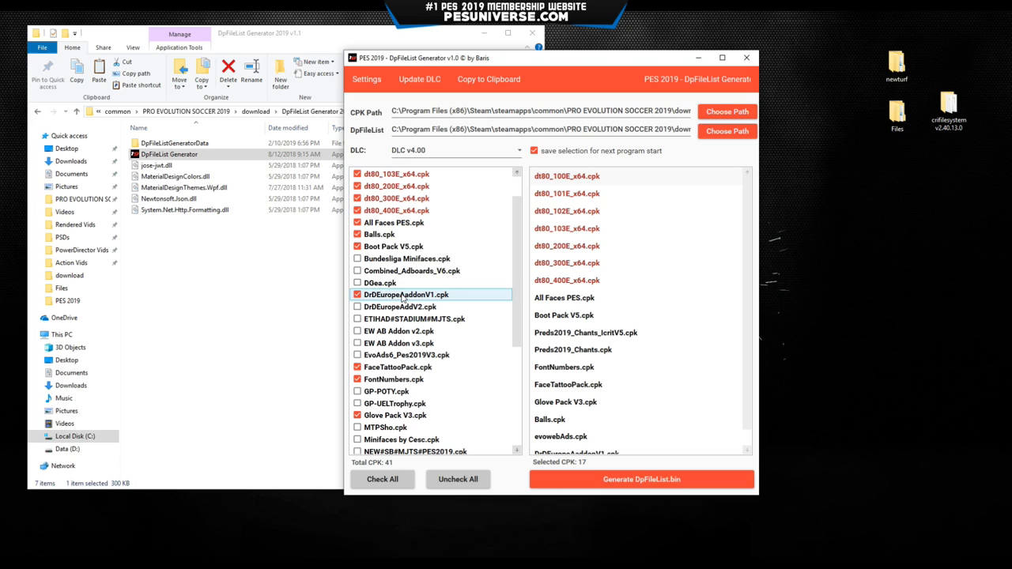
{"action": "left_click", "coordinate": [358, 306]}
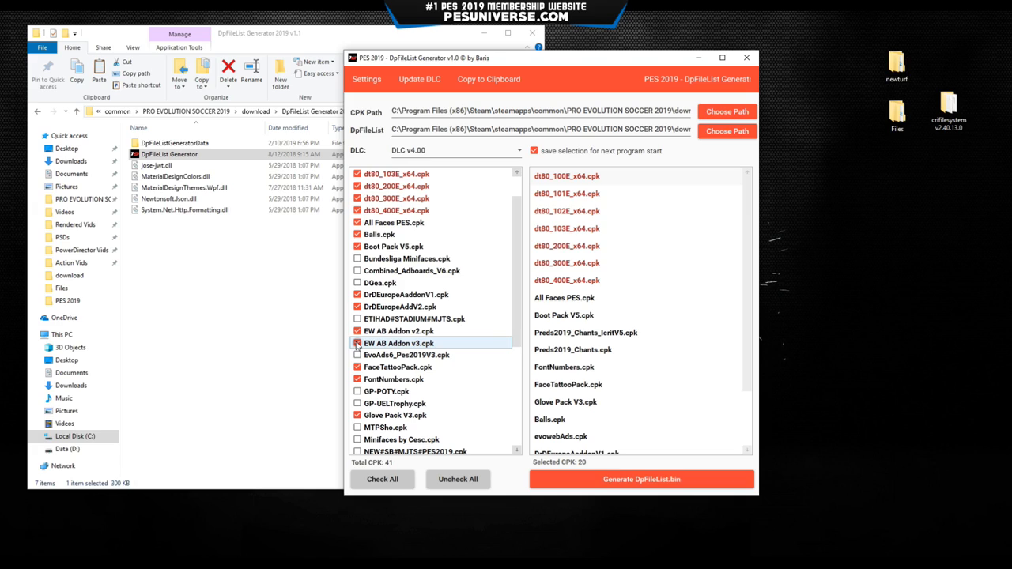
{"action": "left_click", "coordinate": [357, 354]}
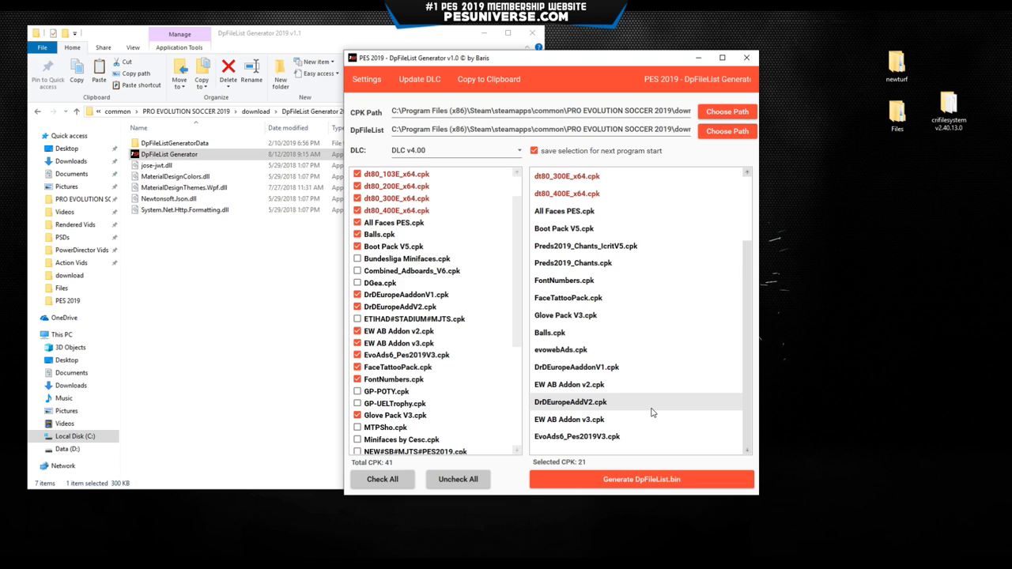
{"action": "scroll", "scroll_direction": "down", "scroll_amount": 3}
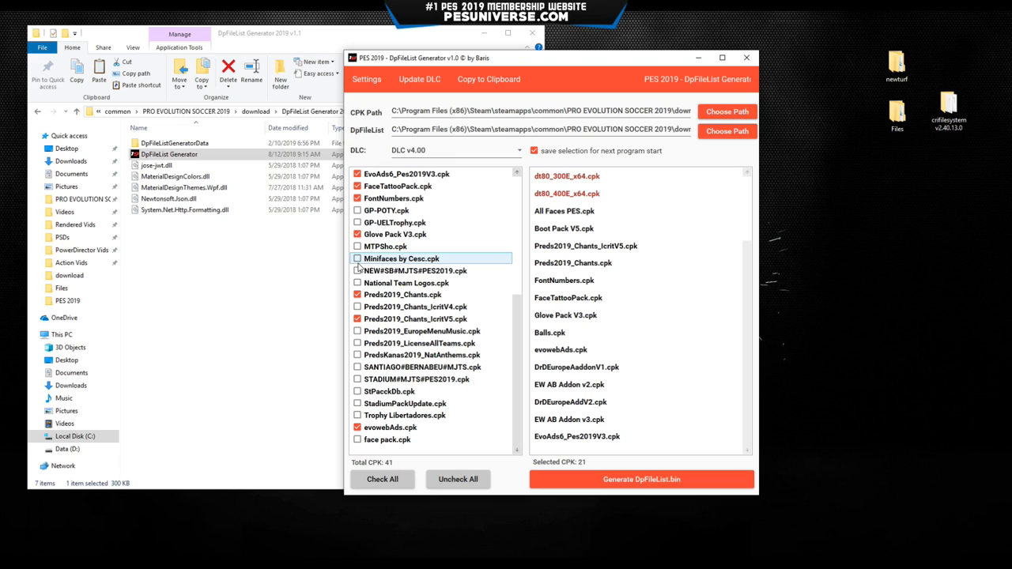
{"action": "left_click", "coordinate": [357, 259]}
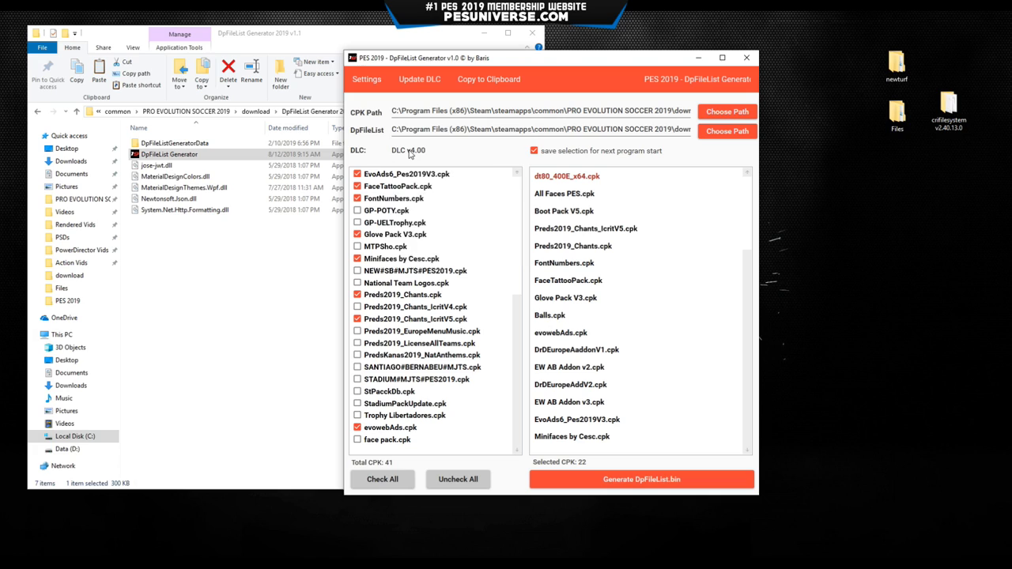
Step: Generate DpFileList.bin with the 22 selected CPKs
{"action": "left_click", "coordinate": [640, 478]}
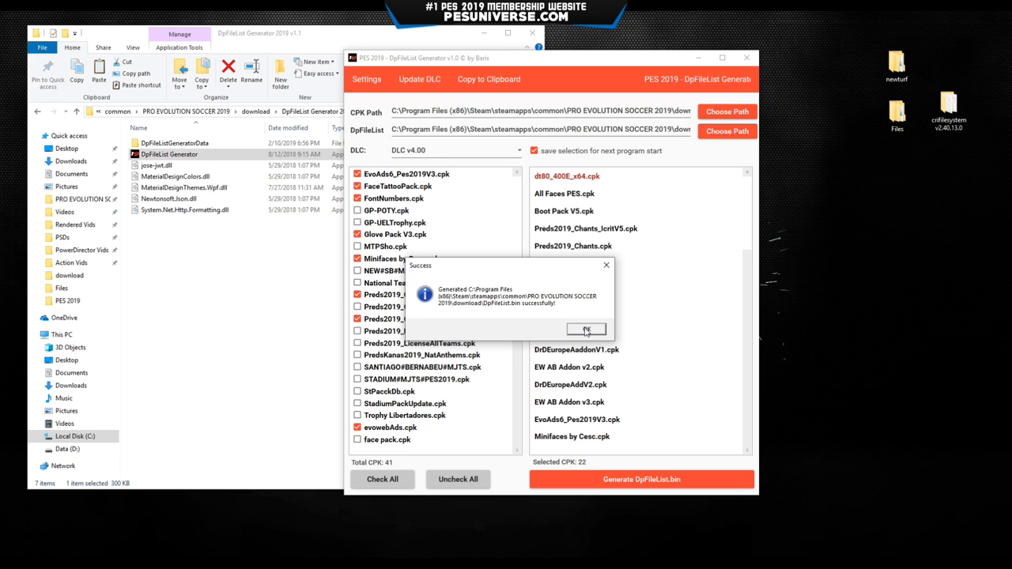
Step: Acknowledge the DpFileList.bin generation success message
{"action": "left_click", "coordinate": [585, 331]}
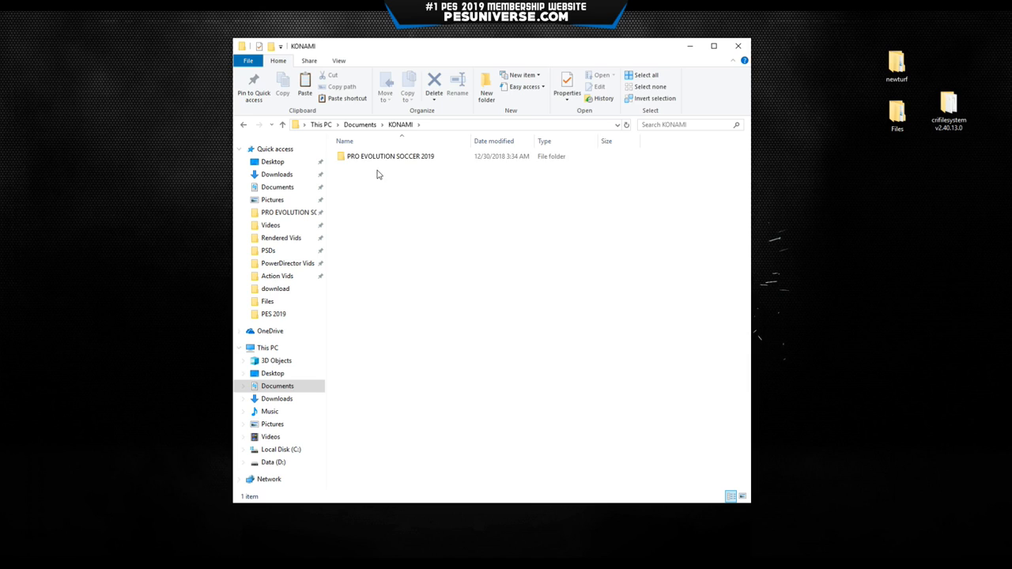
Step: Copy EDIT00000000 from EDIT for OF into the save folder, replacing the existing file
{"action": "double_click", "coordinate": [389, 157]}
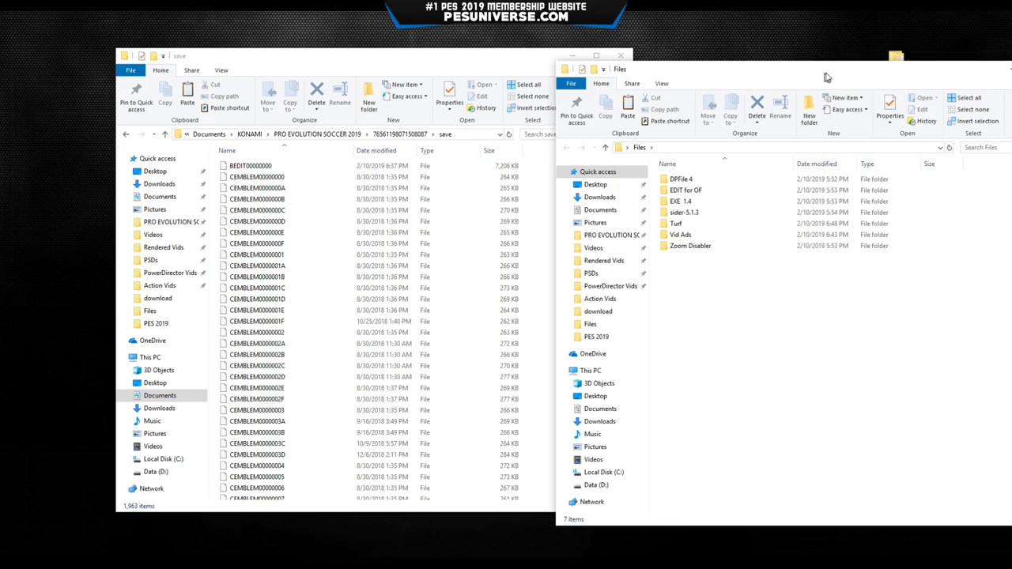
{"action": "double_click", "coordinate": [686, 190]}
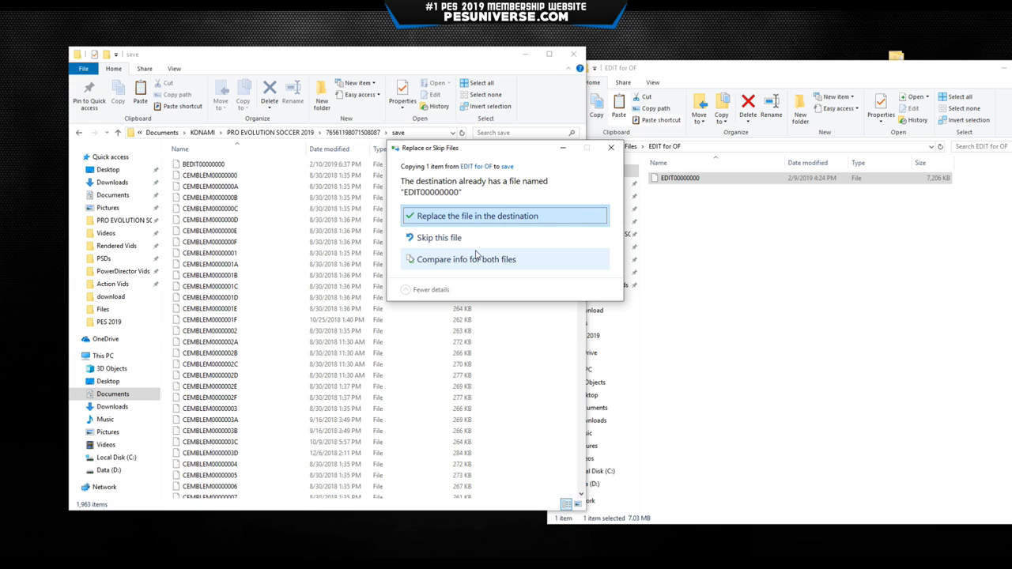
{"action": "left_click", "coordinate": [478, 215]}
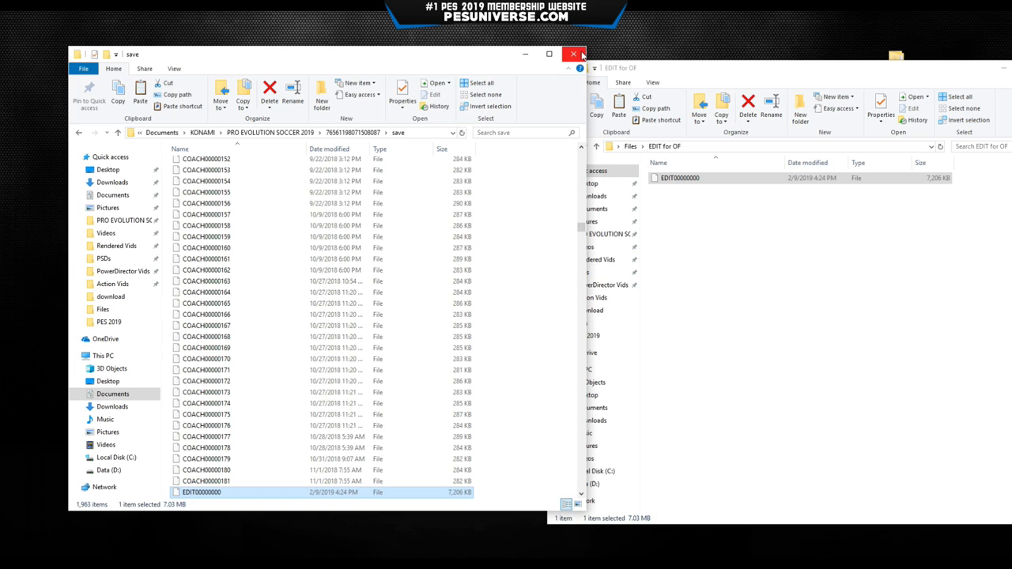
{"action": "left_click", "coordinate": [572, 54]}
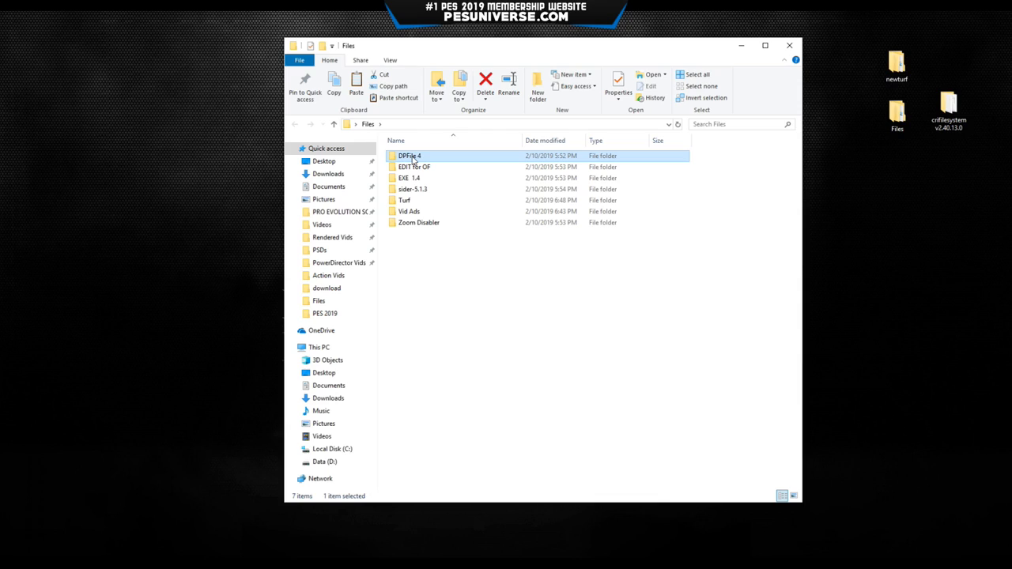
Step: Browse to Steam > steamapps > common > PRO EVOLUTION SOCCER 2019 and select PES2019 EvoSwitcher
{"action": "left_click", "coordinate": [410, 177]}
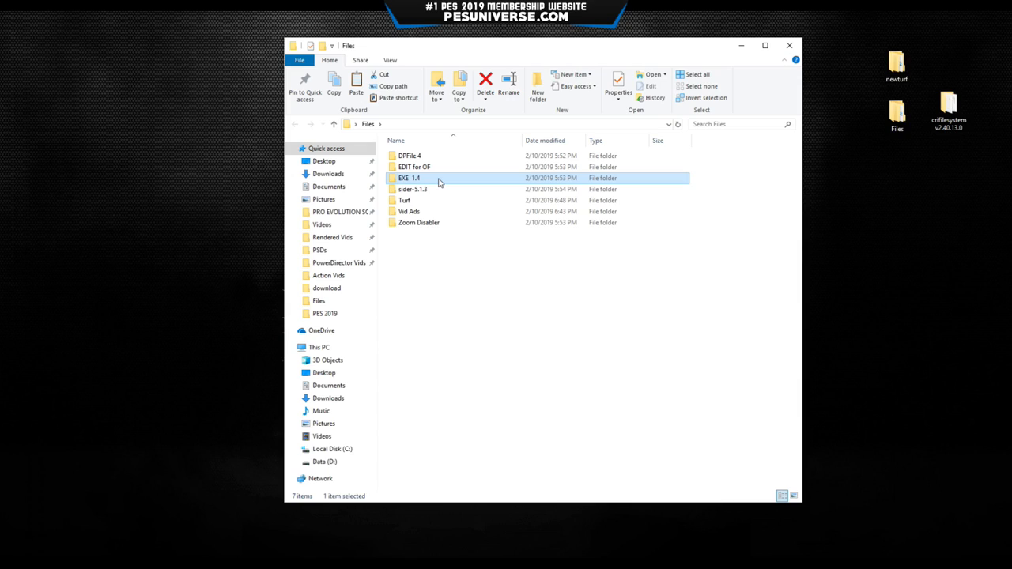
{"action": "left_click", "coordinate": [408, 212]}
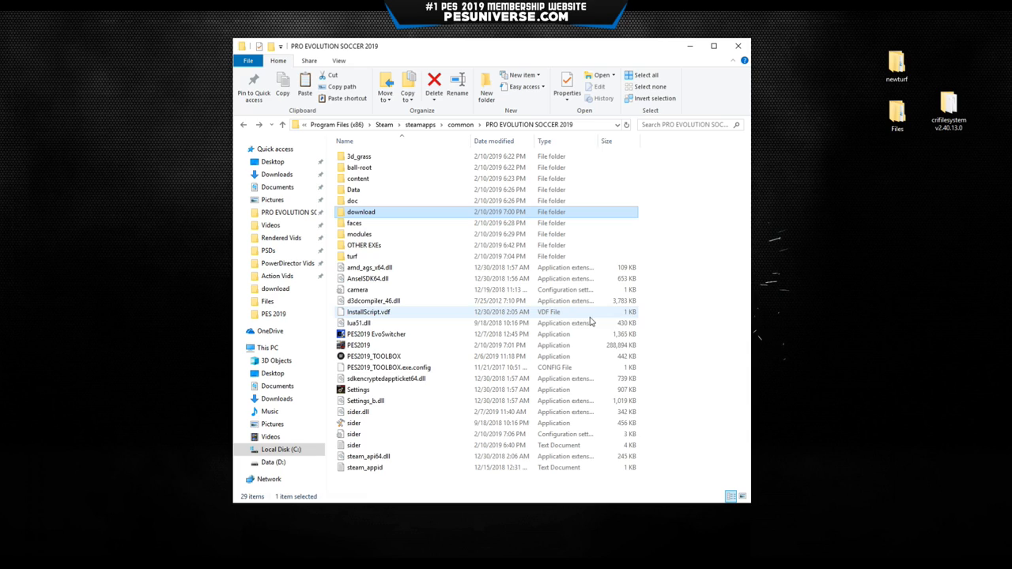
{"action": "mouse_move", "coordinate": [376, 333]}
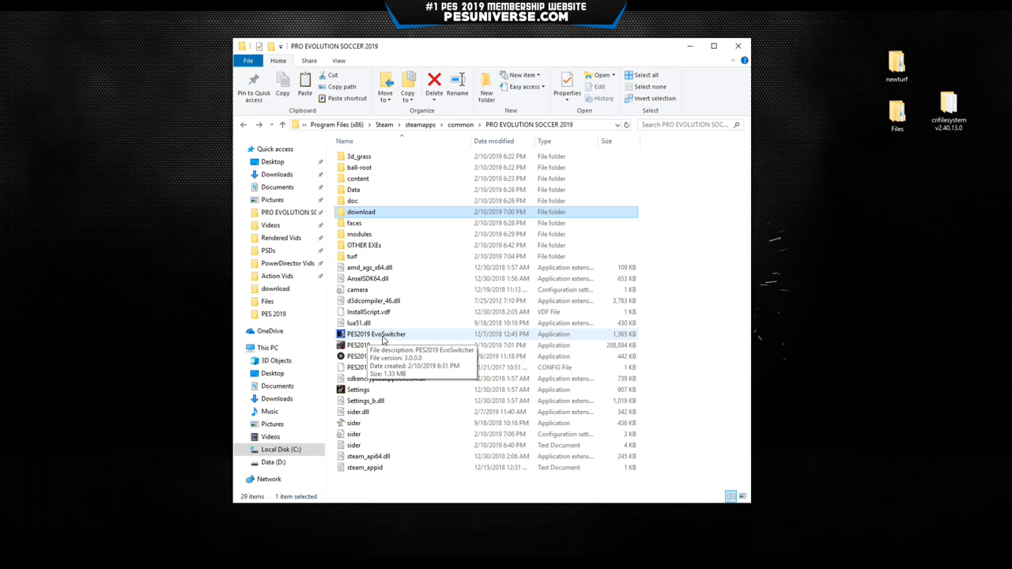
{"action": "left_click", "coordinate": [376, 334]}
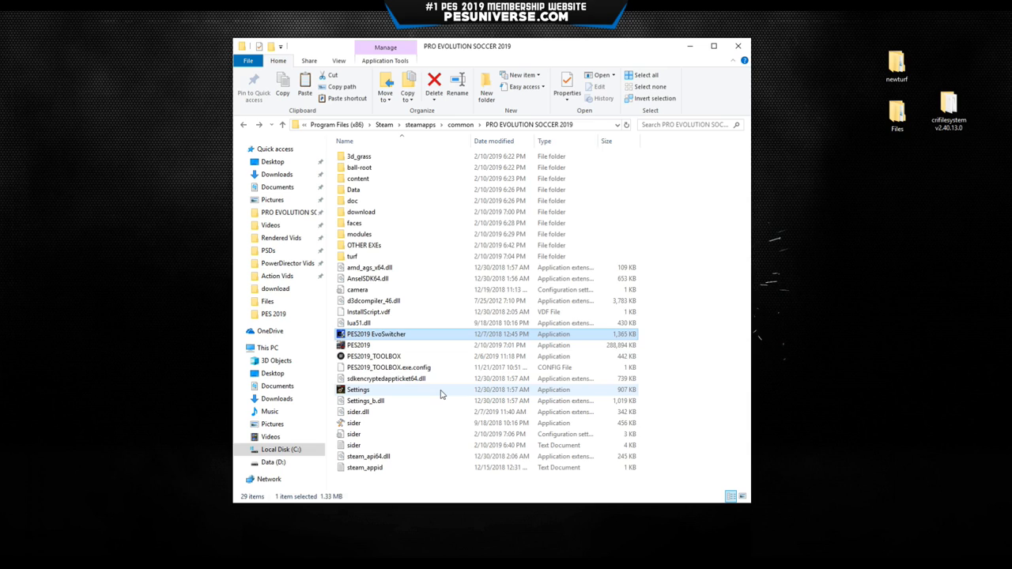
Step: Run PES2019 EvoSwitcher and start the game via Play Game with sider ready
{"action": "double_click", "coordinate": [377, 334]}
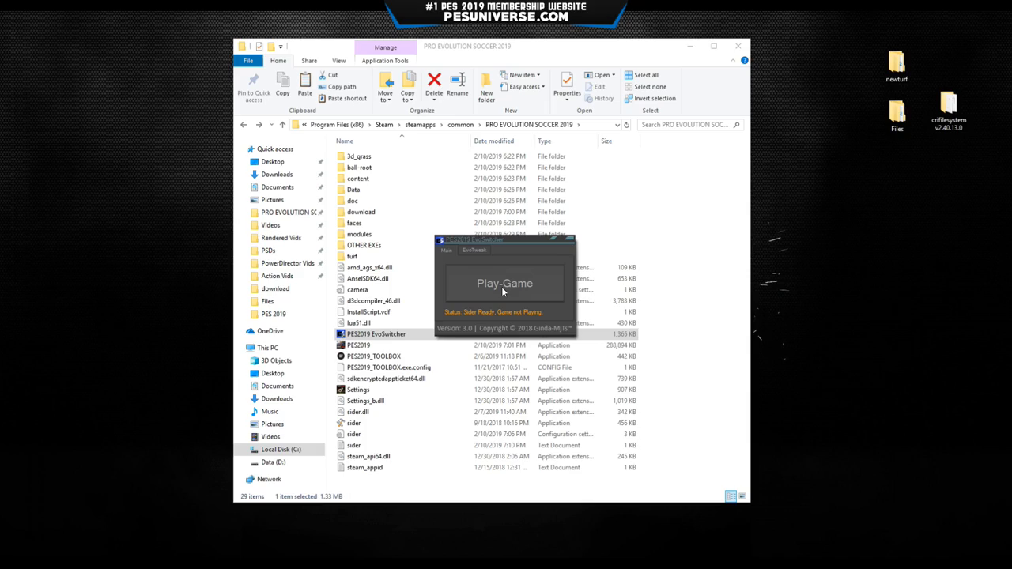
{"action": "left_click", "coordinate": [504, 283]}
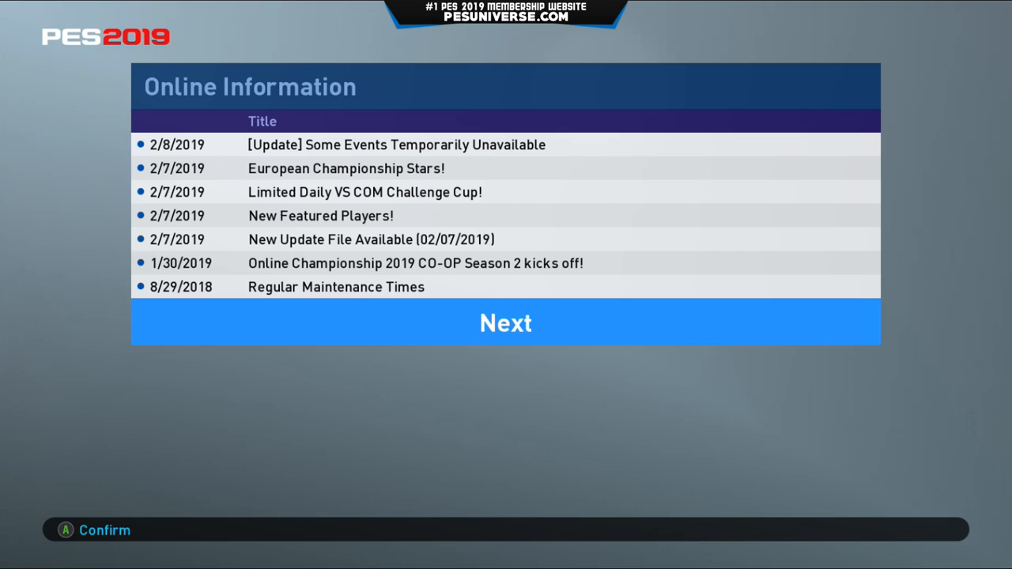
Step: Acknowledge Online Information and proceed toward the Everton vs Newcastle United exhibition match
{"action": "left_click", "coordinate": [505, 322]}
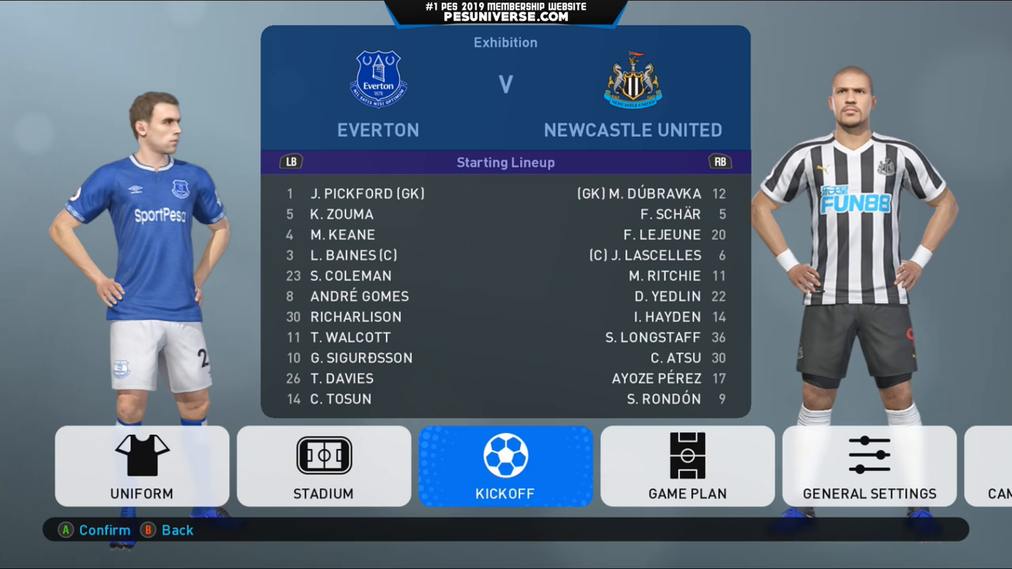
Step: Review the match's stadium settings and return to the pre-match menu
{"action": "left_click", "coordinate": [322, 465]}
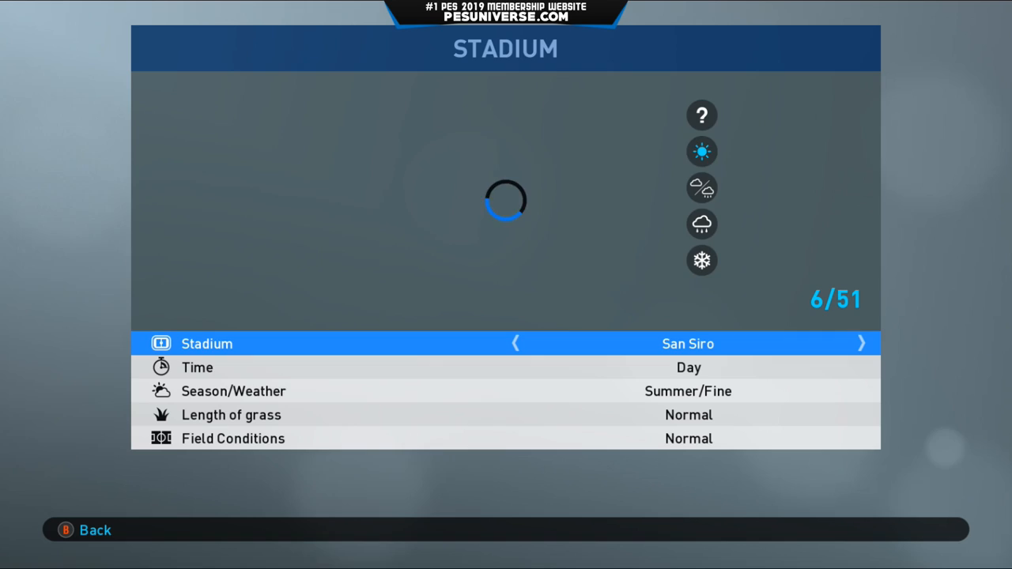
{"action": "left_click", "coordinate": [860, 343]}
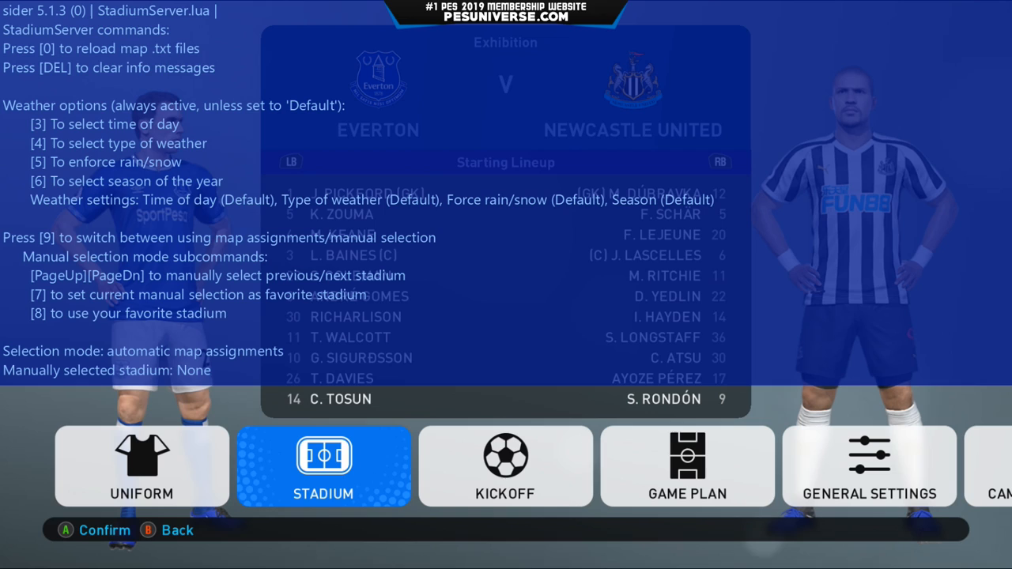
Step: Switch StadiumServer to manual selection on Old Trafford and hide the overlay
{"action": "key", "text": "9"}
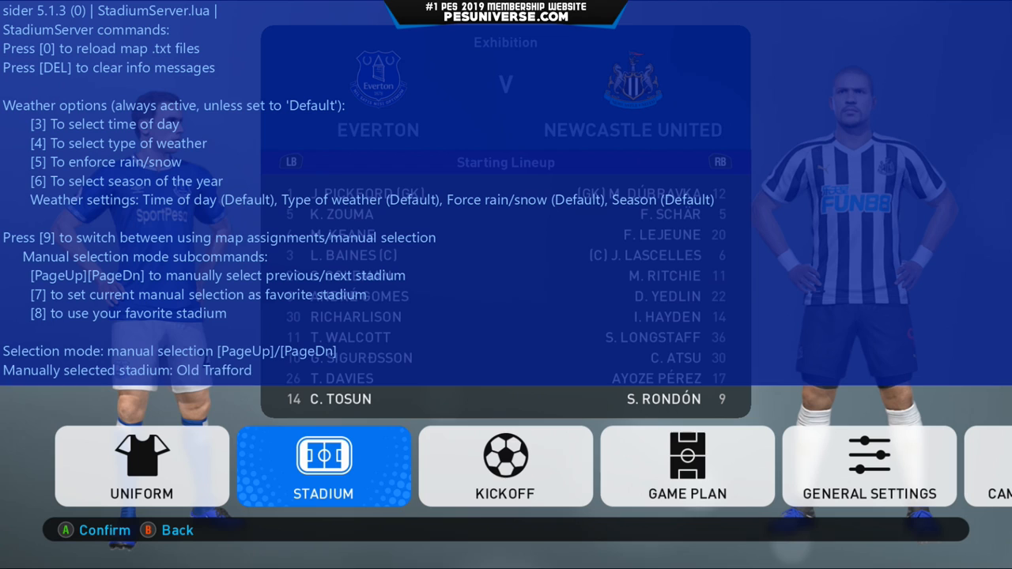
{"action": "left_click", "coordinate": [868, 464]}
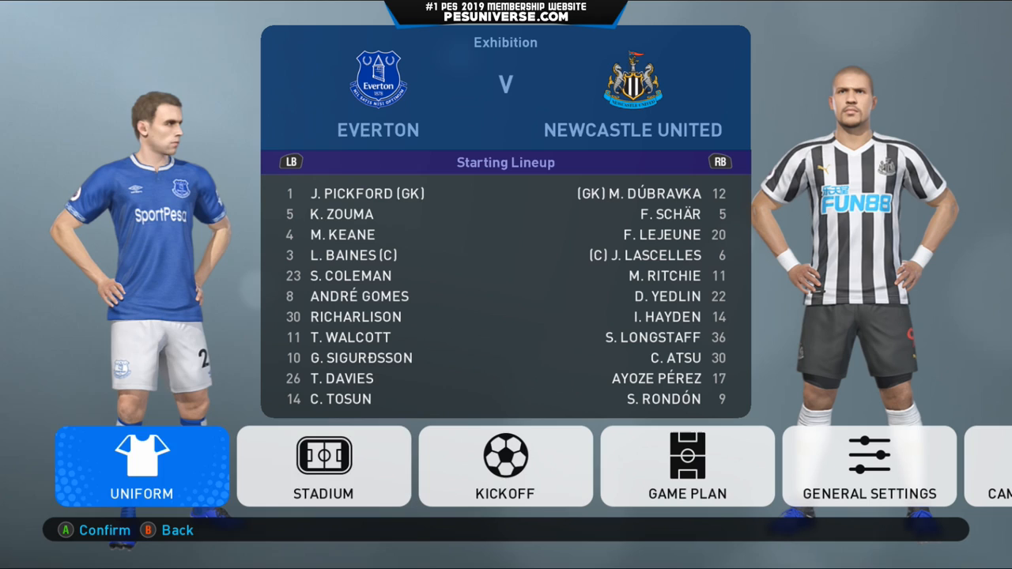
Step: Kick off the Everton vs Newcastle United exhibition match
{"action": "left_click", "coordinate": [506, 465]}
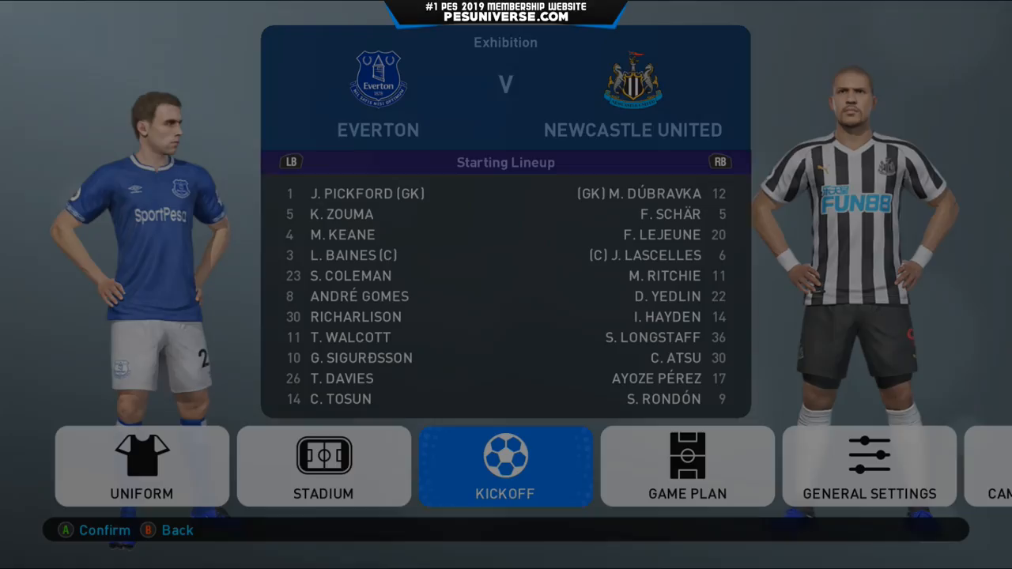
{"action": "left_click", "coordinate": [506, 465]}
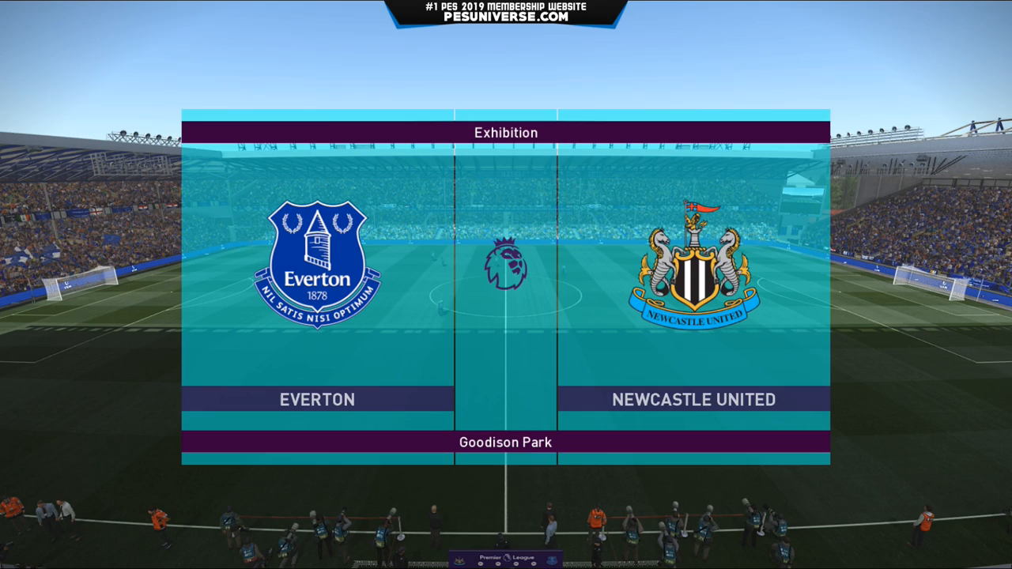